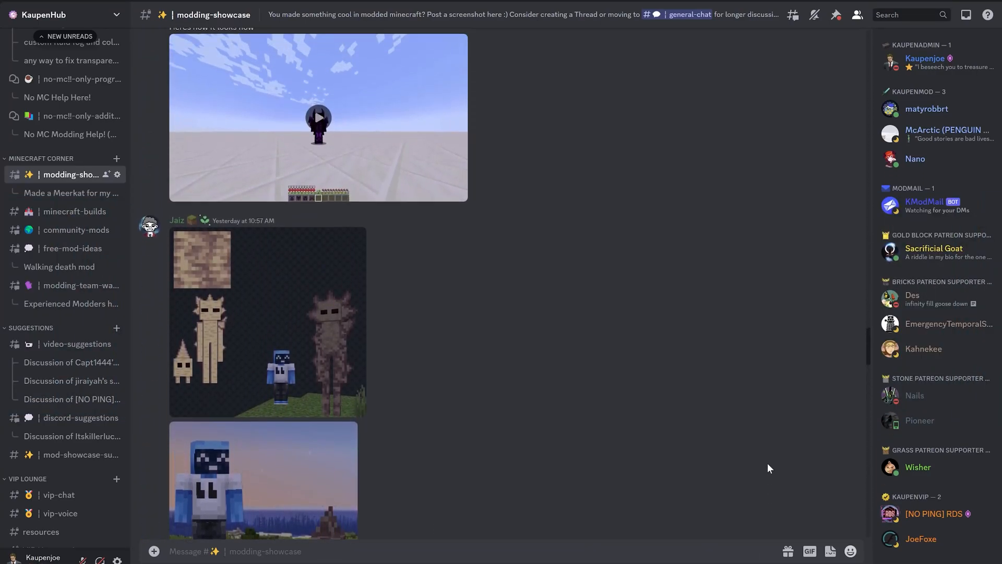
- Read through the KaupenHub rules-and-guidelines channel in Discord
{"action": "left_click", "coordinate": [76, 230]}
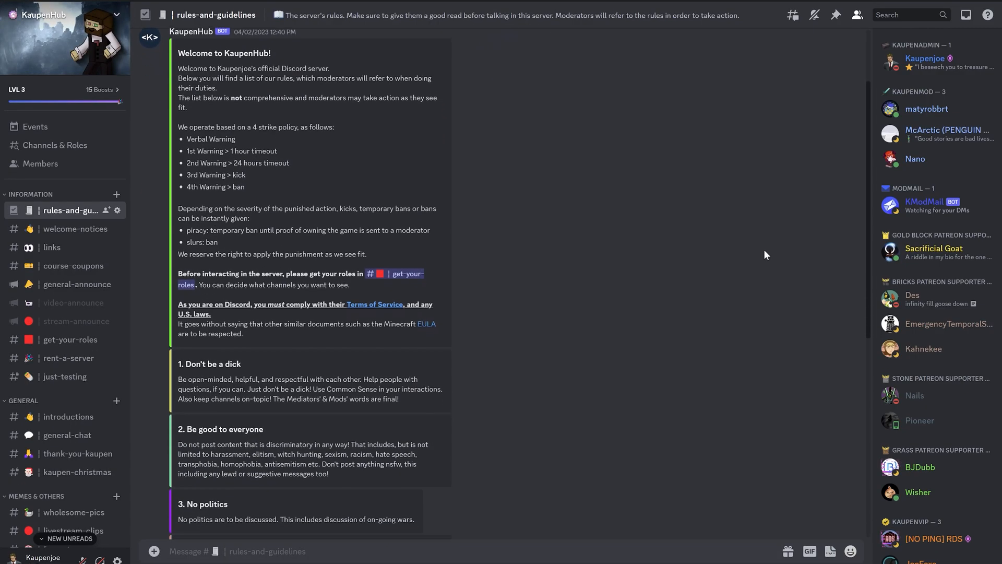
{"action": "scroll", "scroll_direction": "down", "scroll_amount": 3}
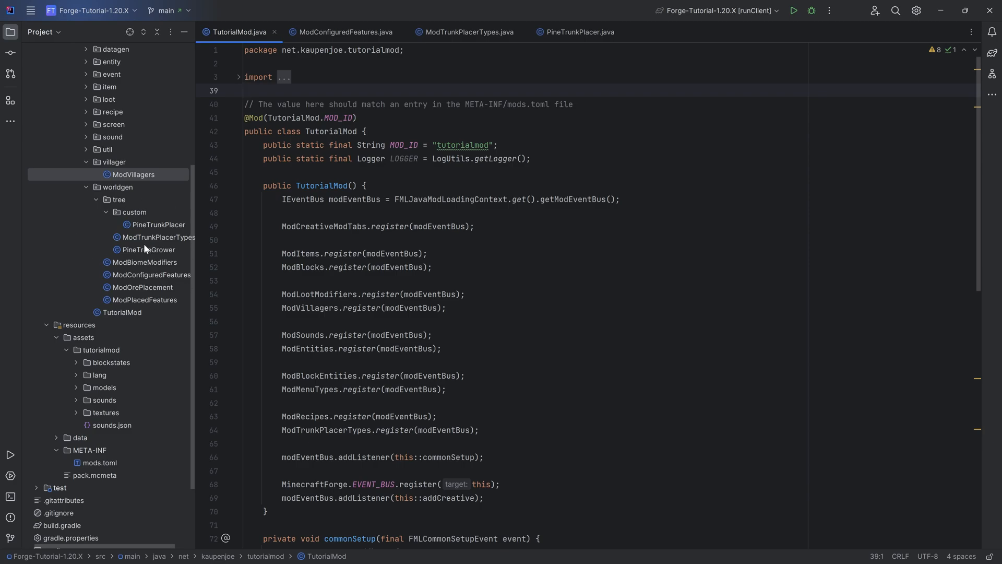
- Create Java classes PineFoliagePlacer in tree/custom and ModFoliagePlacers in tree
{"action": "left_click", "coordinate": [473, 31]}
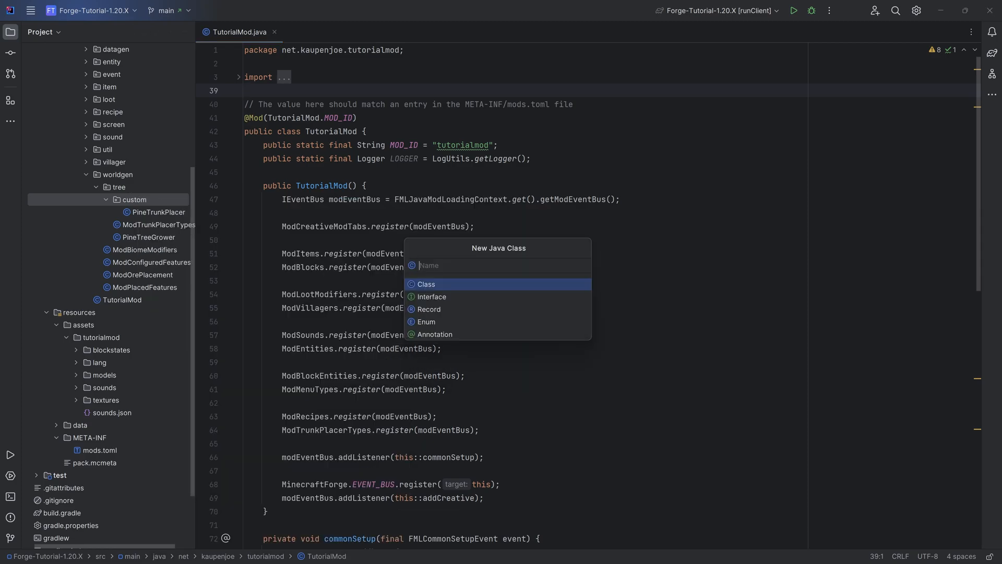
{"action": "type", "text": "PineFoliage"}
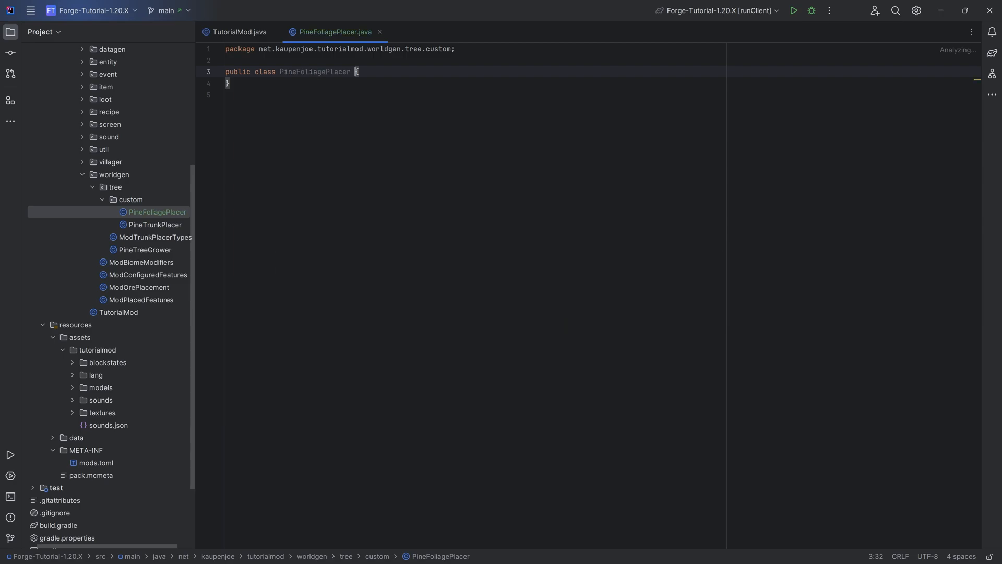
{"action": "right_click", "coordinate": [113, 186]}
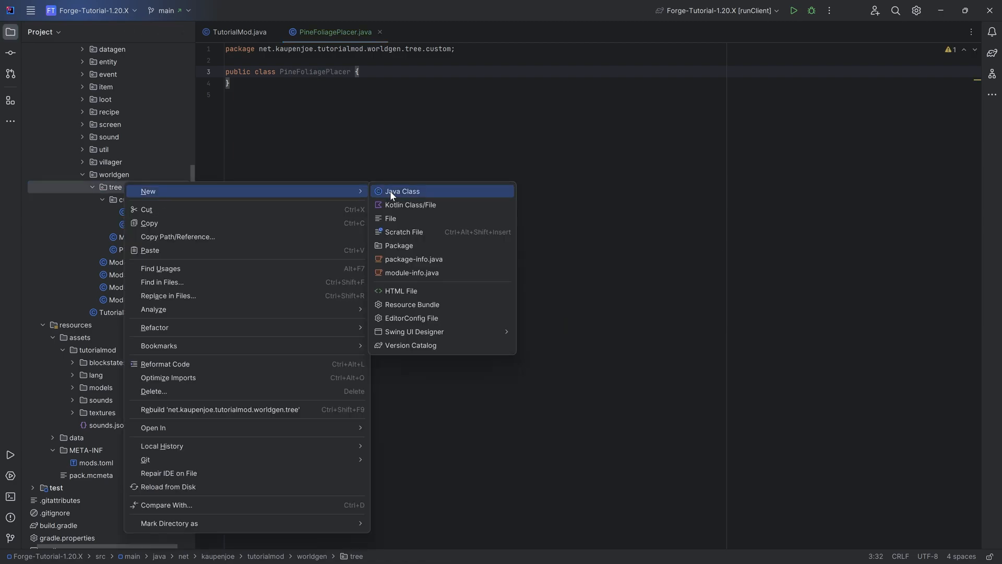
{"action": "left_click", "coordinate": [402, 191]}
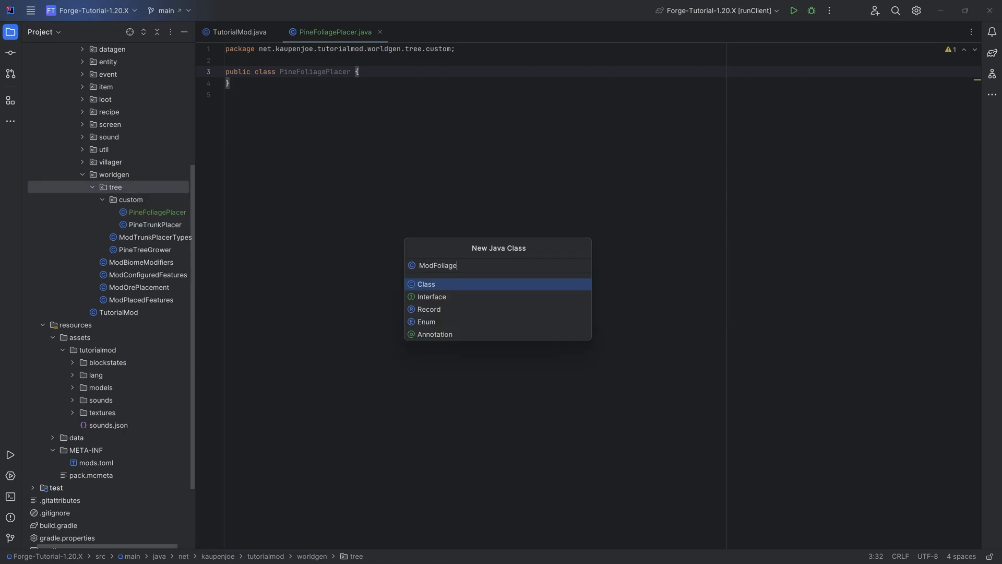
{"action": "key", "text": "Enter"}
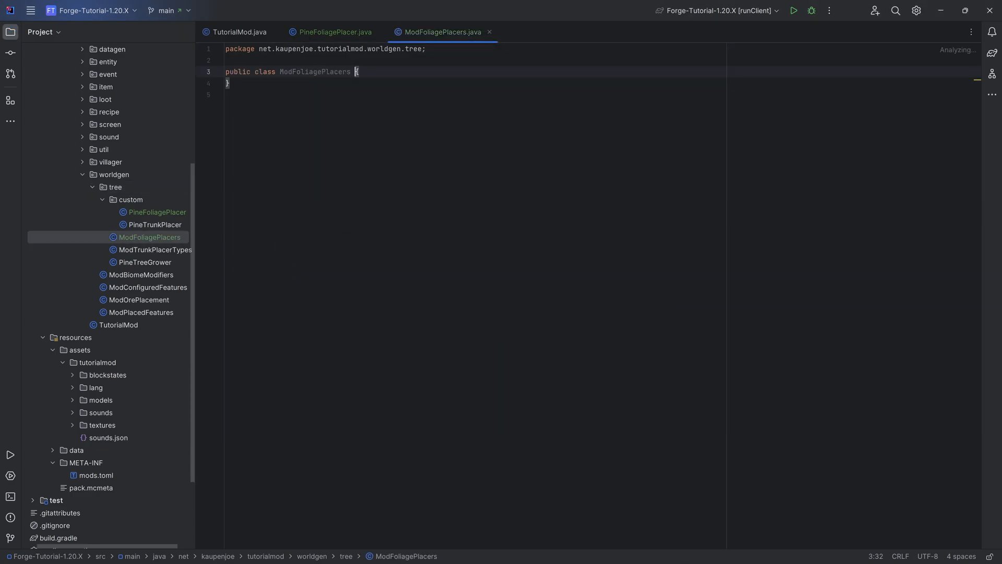
{"action": "left_click", "coordinate": [336, 32]}
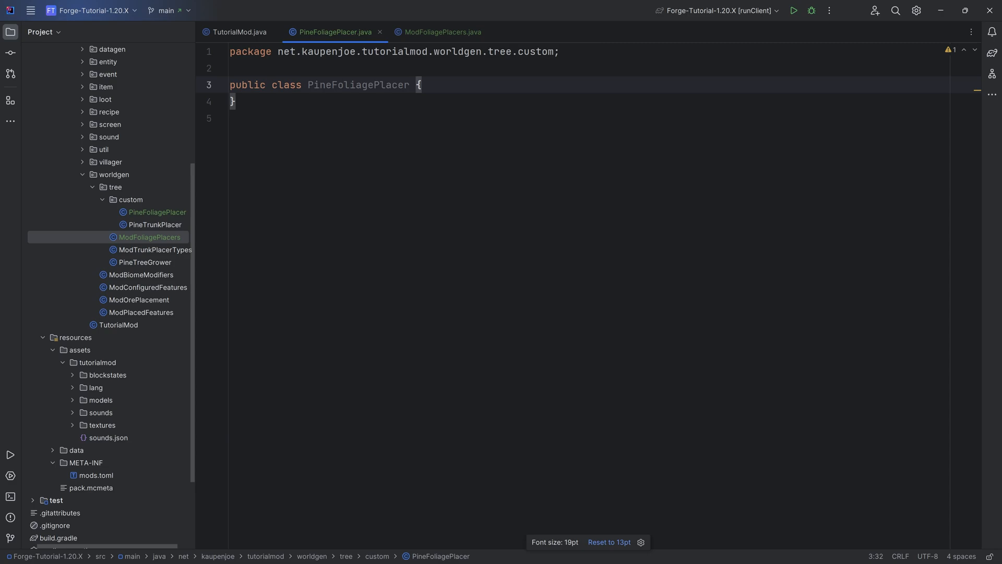
- Extend FoliagePlacer with stubbed overrides, a constructor, and a final int height parameter and field
{"action": "type", "text": "extends FoliagePlacer"}
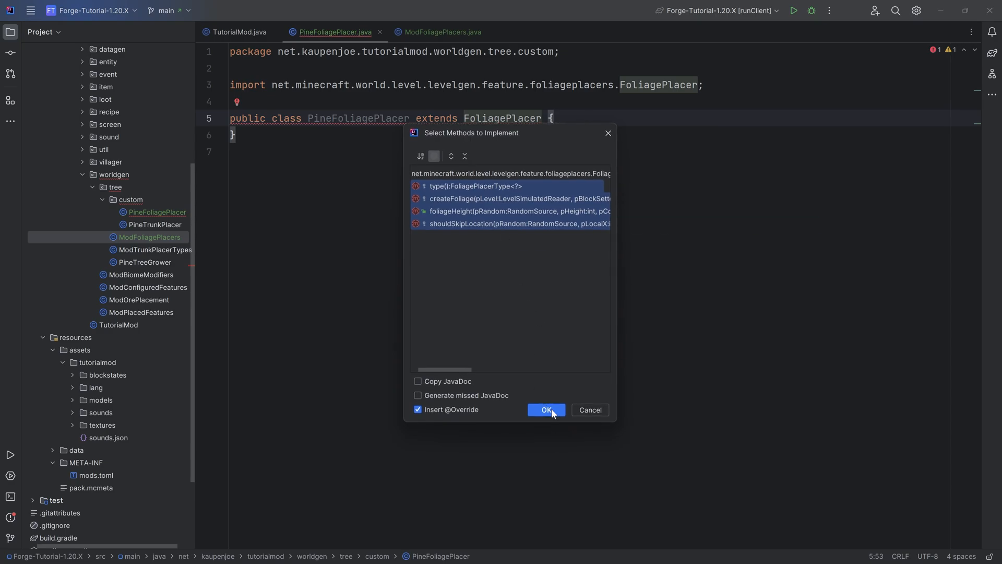
{"action": "left_click", "coordinate": [546, 409]}
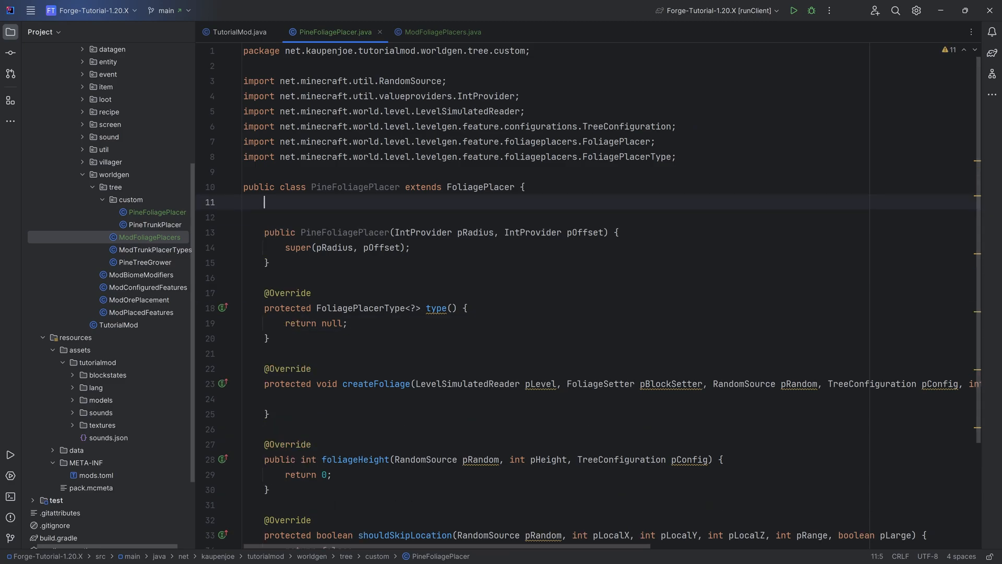
{"action": "type", "text": "private"}
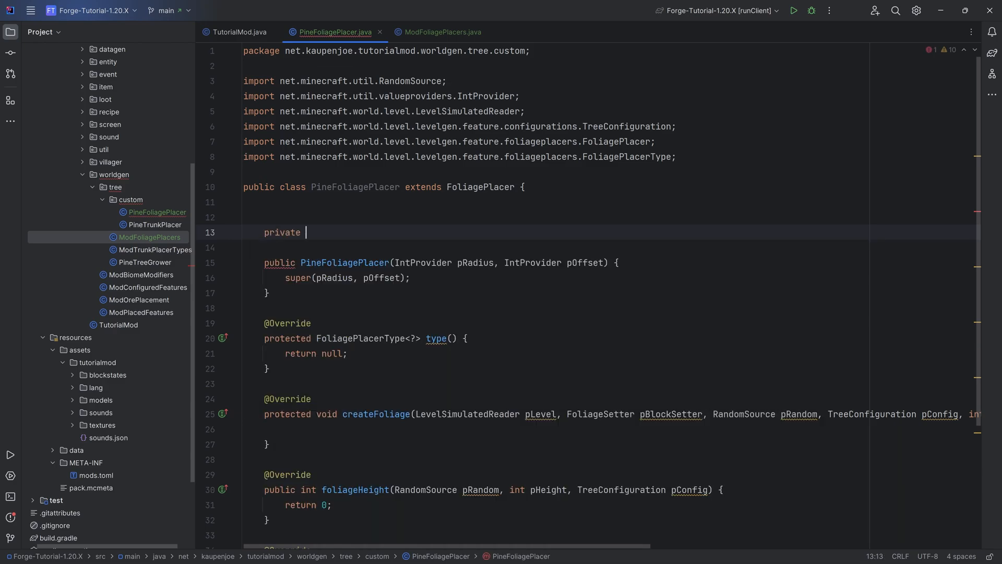
{"action": "type", "text": "final int h"}
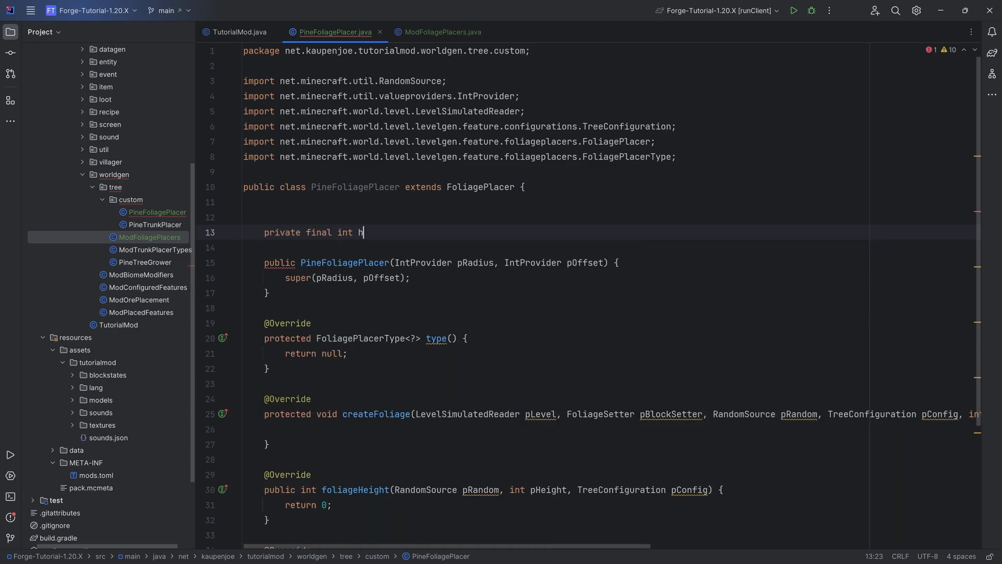
{"action": "type", "text": "eight;"}
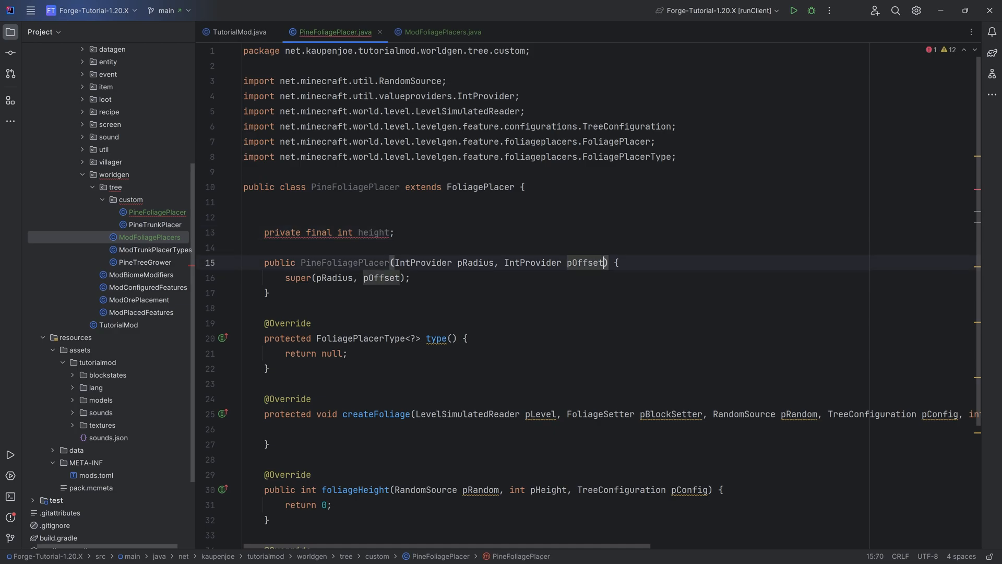
{"action": "type", "text": ", int height"}
{"action": "left_click", "coordinate": [608, 201]}
{"action": "type", "text": "public"}
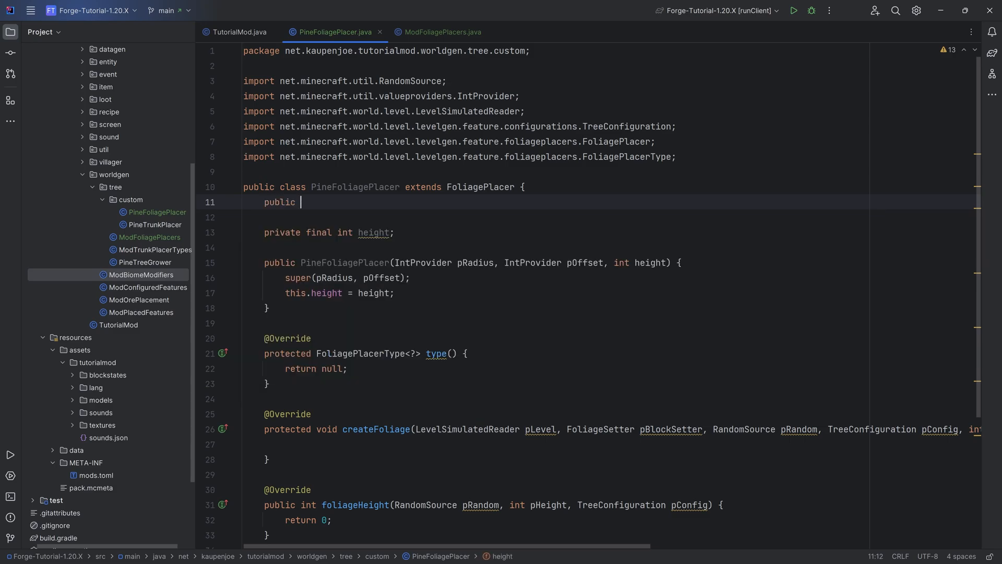
- Declare the static CODEC for PineFoliagePlacer built with RecordCodecBuilder.create on foliagePlacerParts
{"action": "type", "text": "static final Codec"}
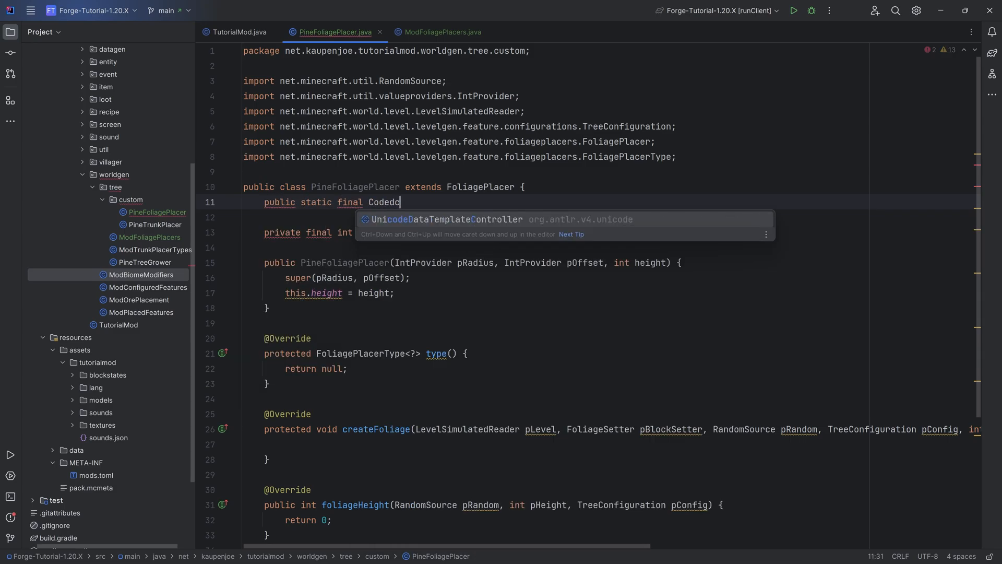
{"action": "type", "text": "<Pine>"}
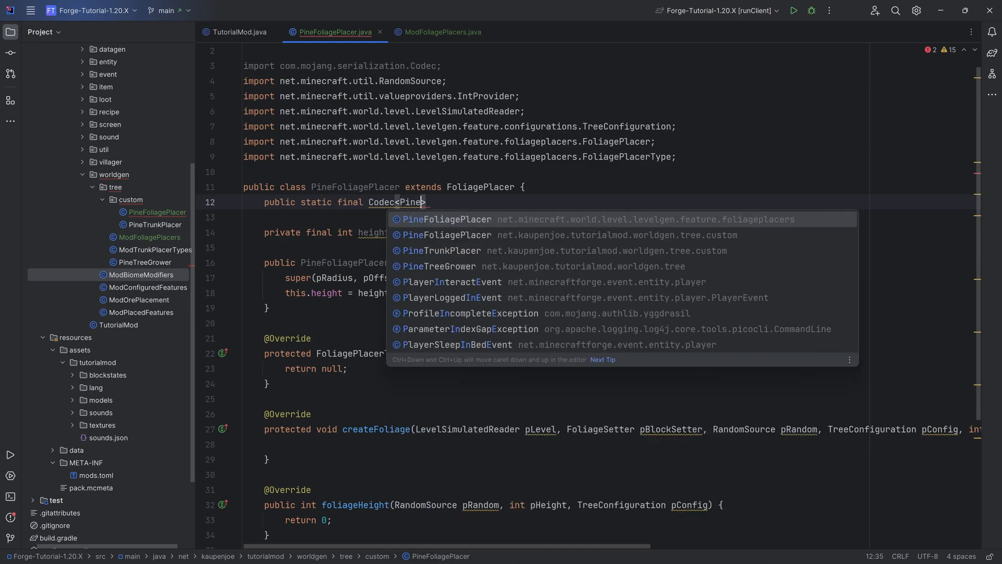
{"action": "type", "text": "FoliagePlacer"}
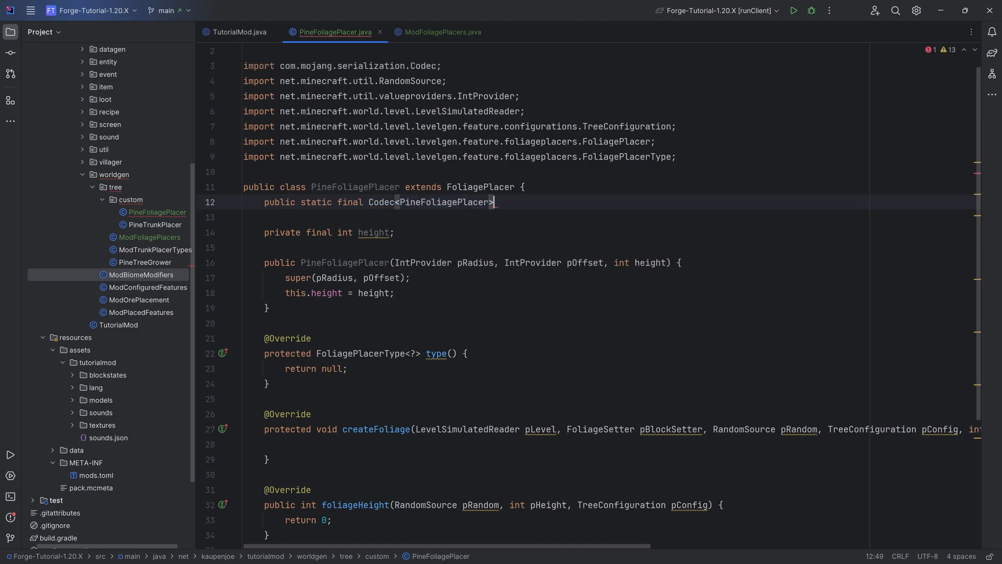
{"action": "type", "text": "CODEC ="}
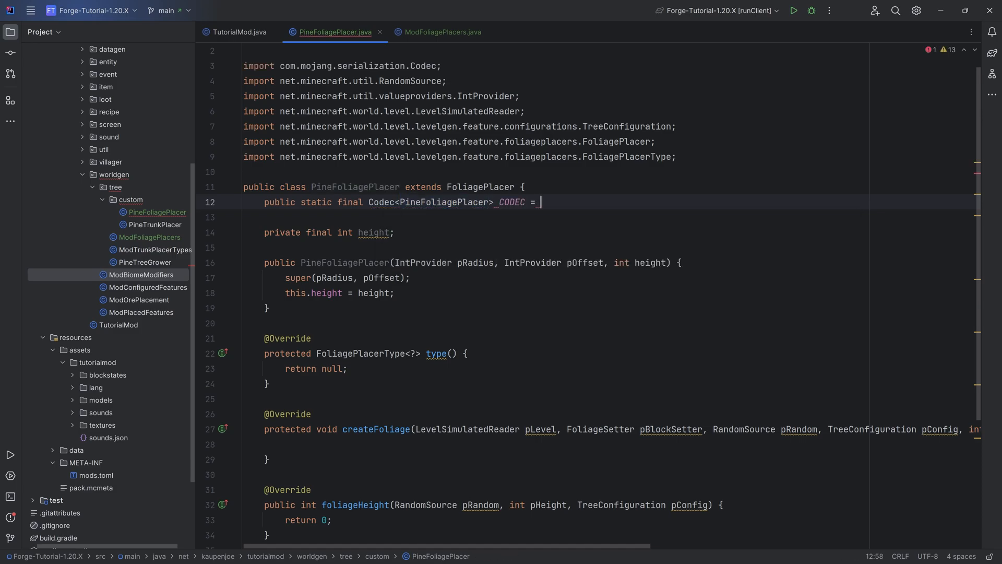
{"action": "type", "text": "RecordCodecBuilder."}
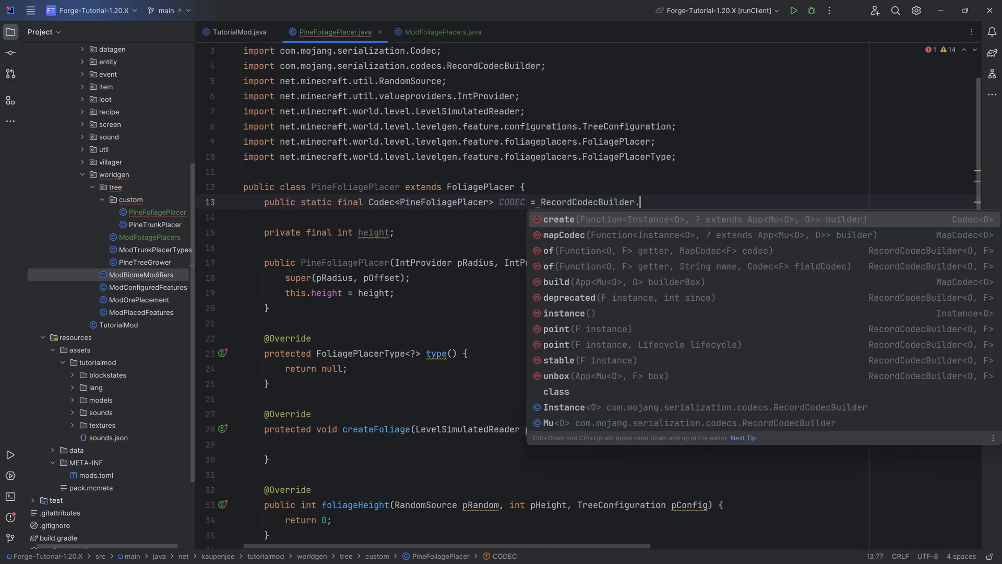
{"action": "type", "text": "create(ineFoliagePlacerInstance ->"}
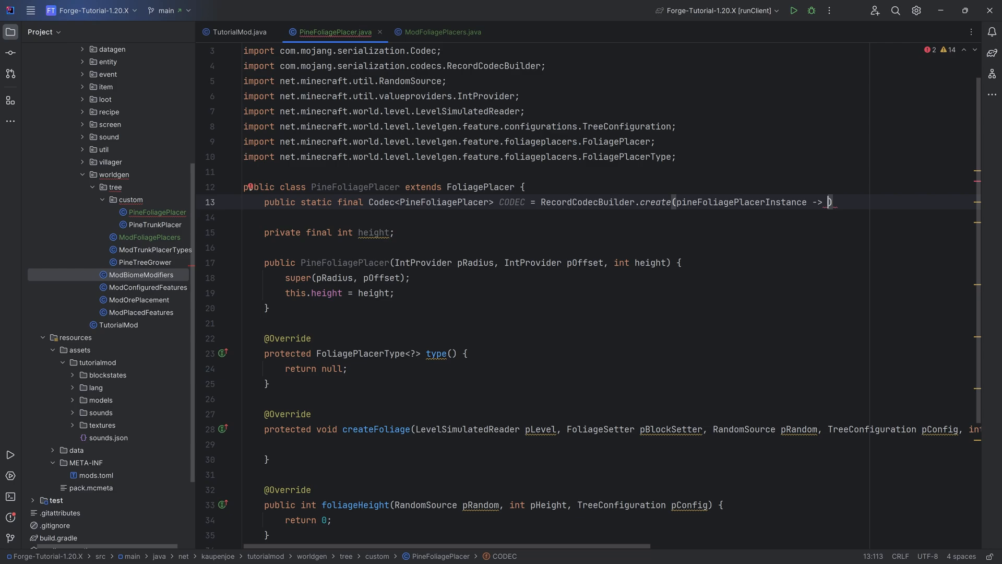
{"action": "type", "text": "fo"}
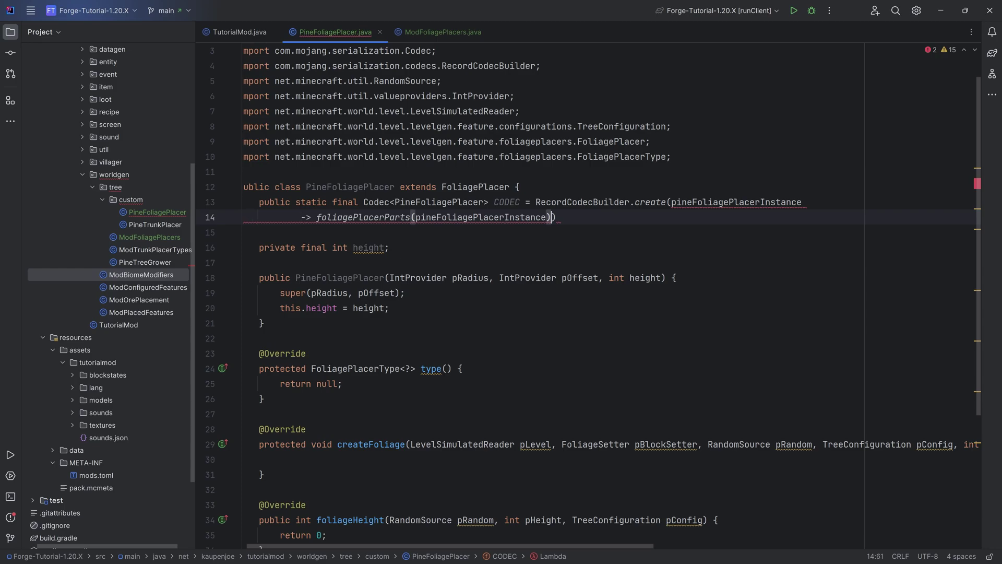
- Add an intRange 0–16 "height" field and apply the group to PineFoliagePlacer::new
{"action": "type", "text": ".and"}
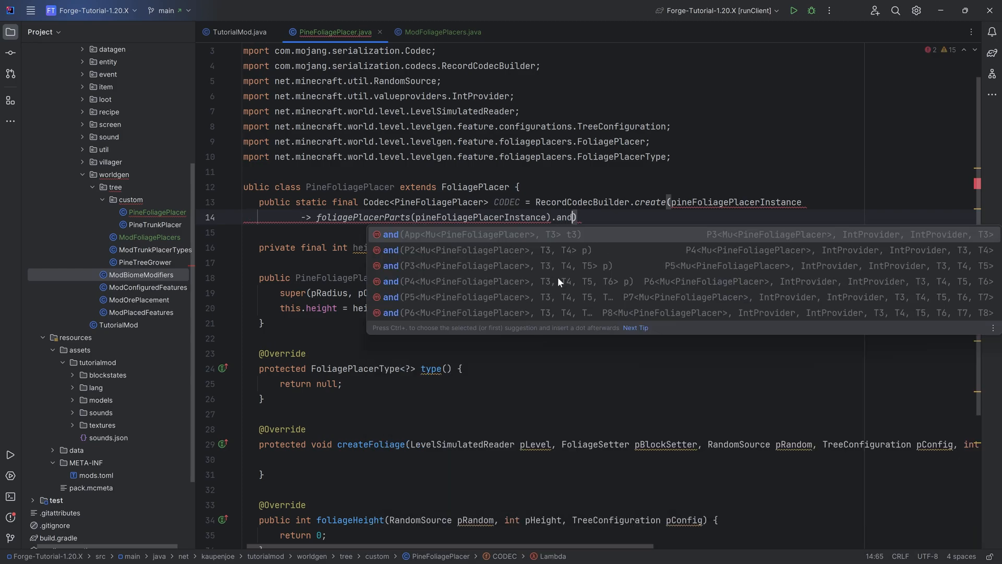
{"action": "type", "text": "(Codec."}
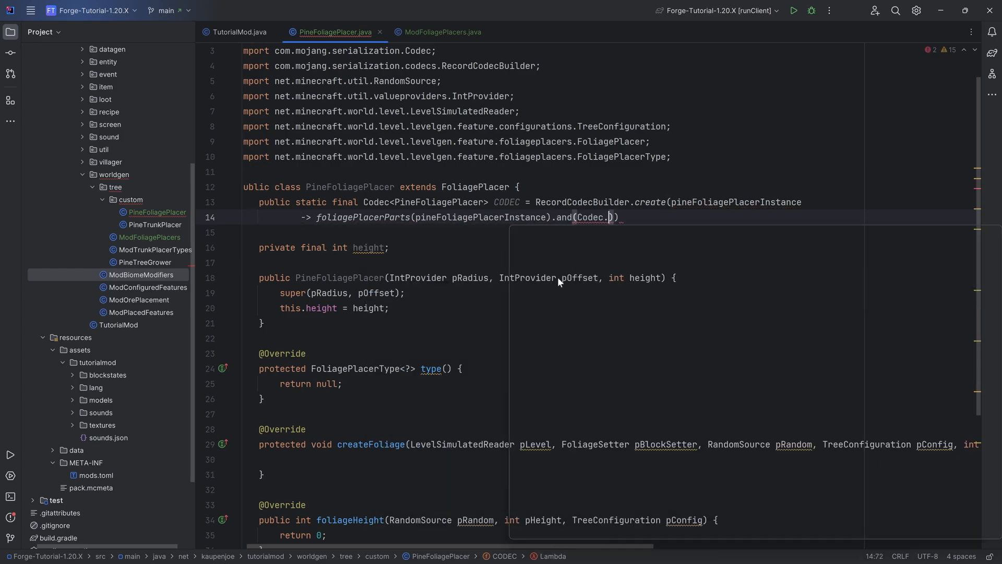
{"action": "type", "text": "intRange("}
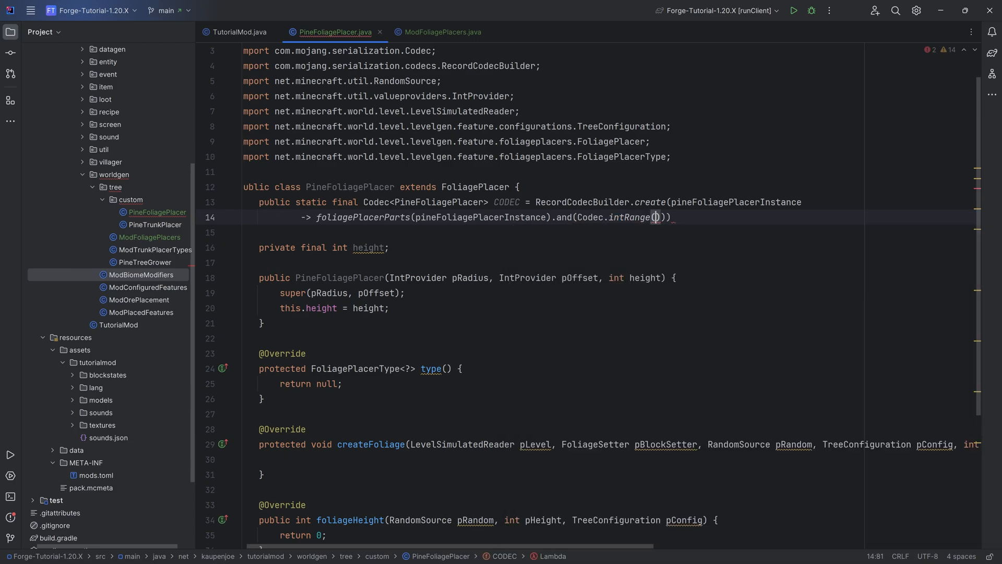
{"action": "type", "text": "0, 16).fieldOf(\""}
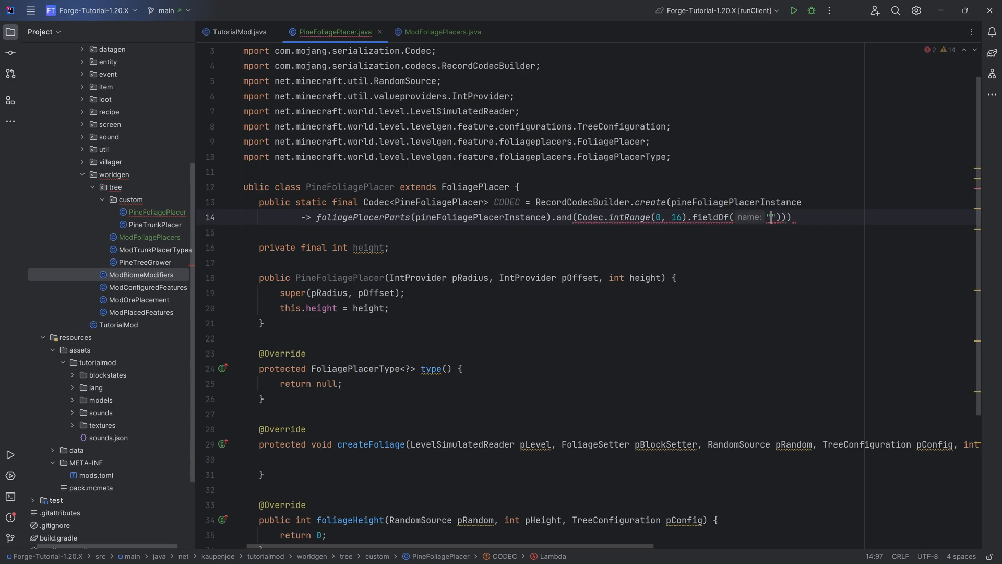
{"action": "type", "text": "height\").forGetter(fp -"}
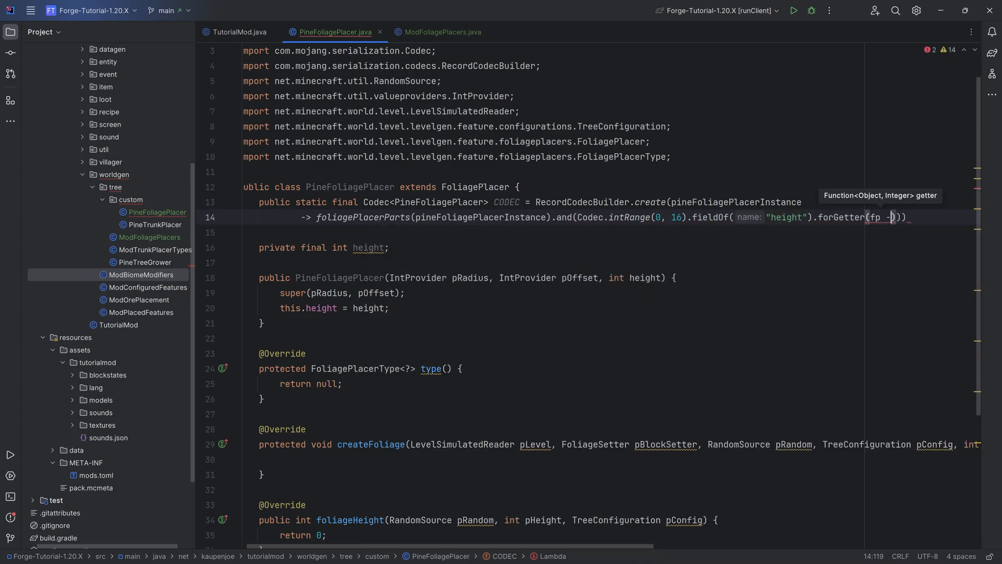
{"action": "type", "text": "fp"}
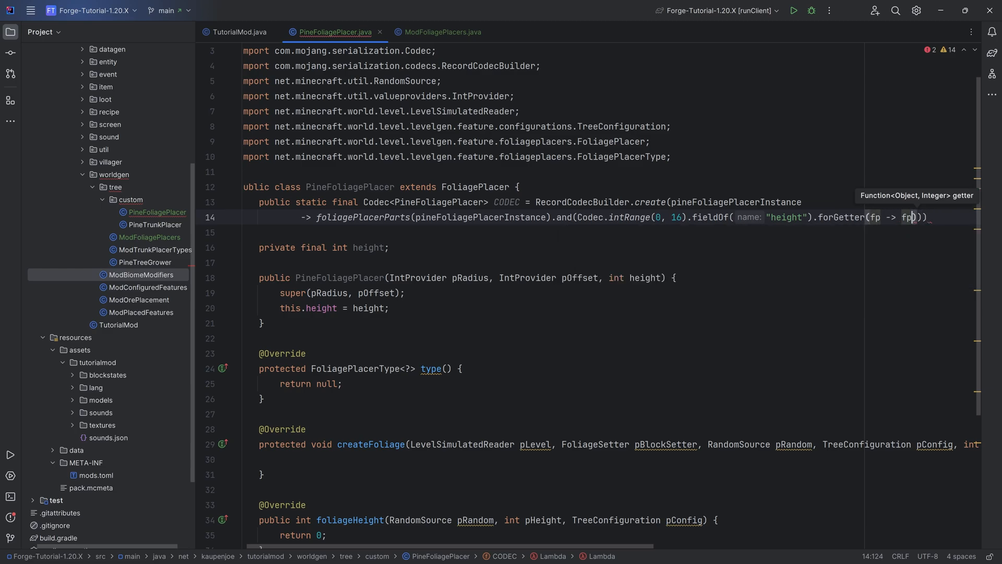
{"action": "type", "text": ".height)."}
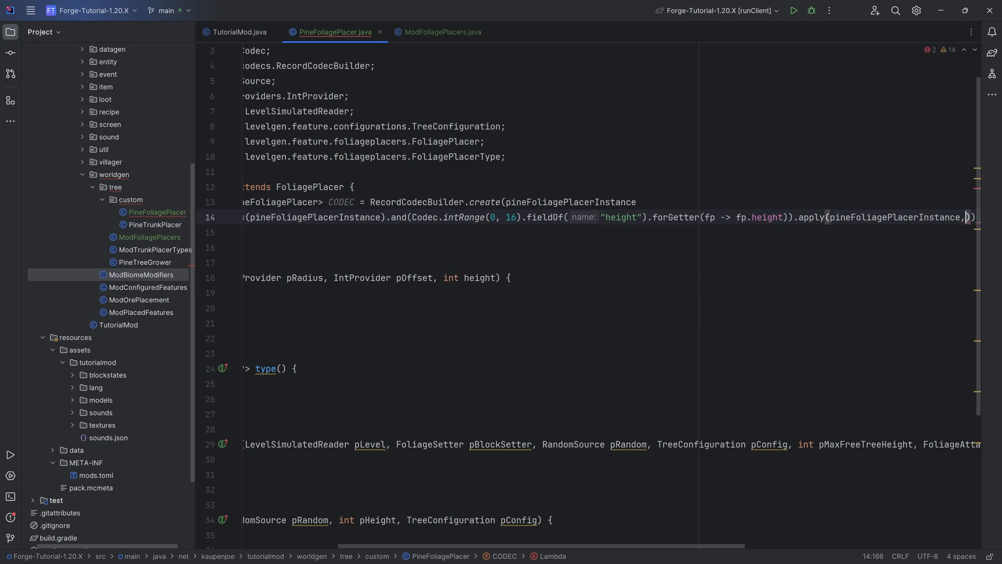
{"action": "type", "text": "Pi"}
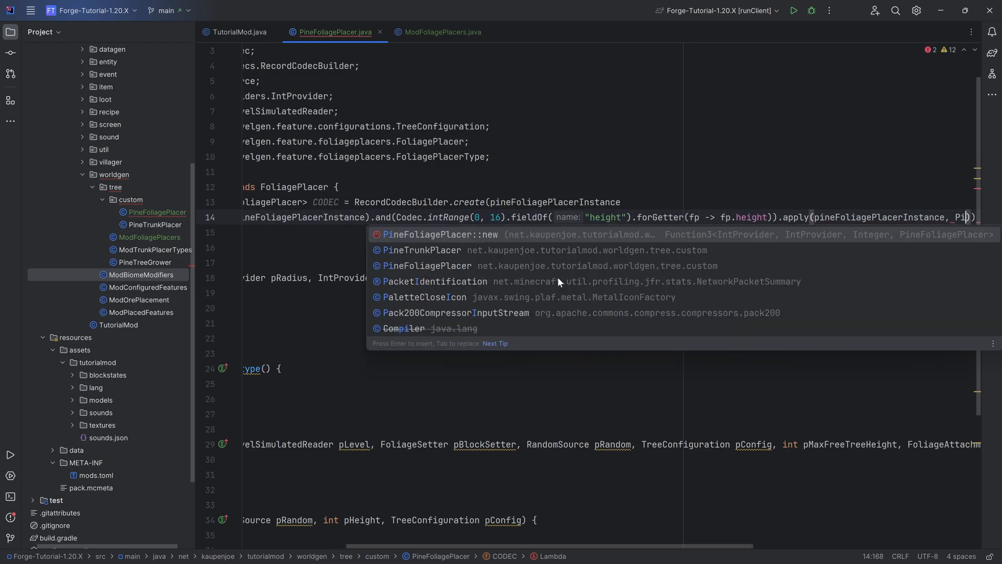
{"action": "key", "text": "Enter"}
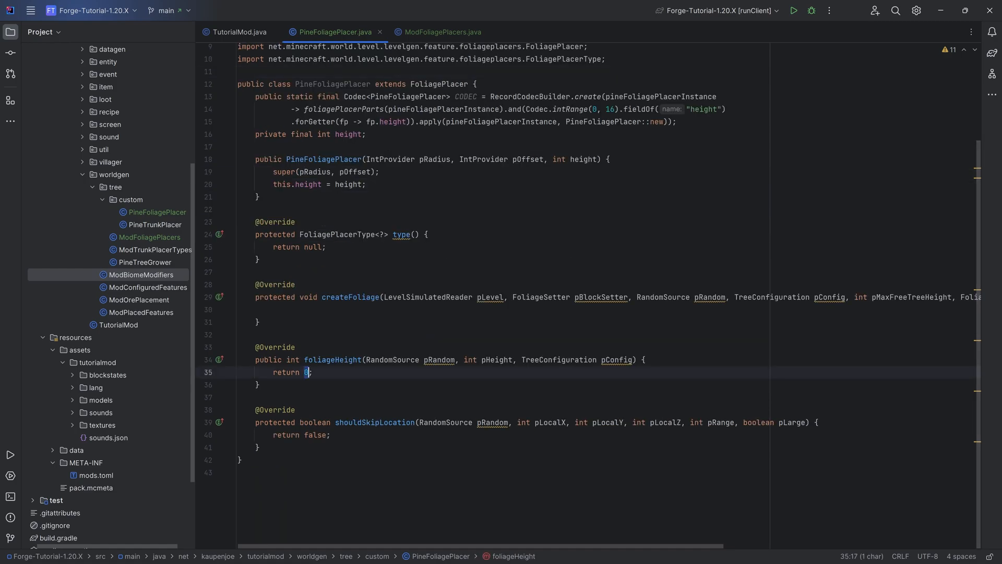
- Return this.height from foliageHeight, then switch to the empty ModFoliagePlacers class
{"action": "type", "text": "this.height"}
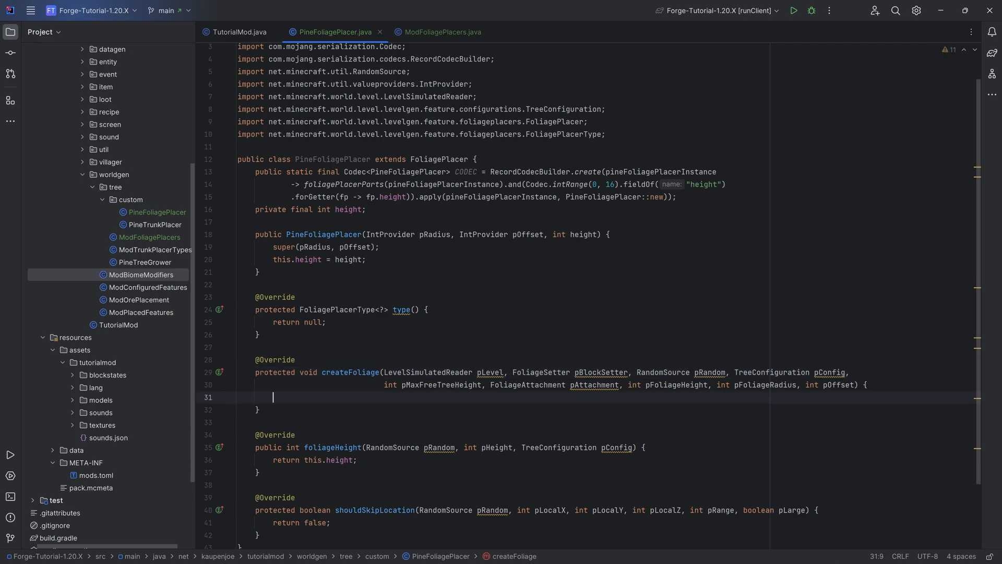
{"action": "left_click", "coordinate": [155, 224]}
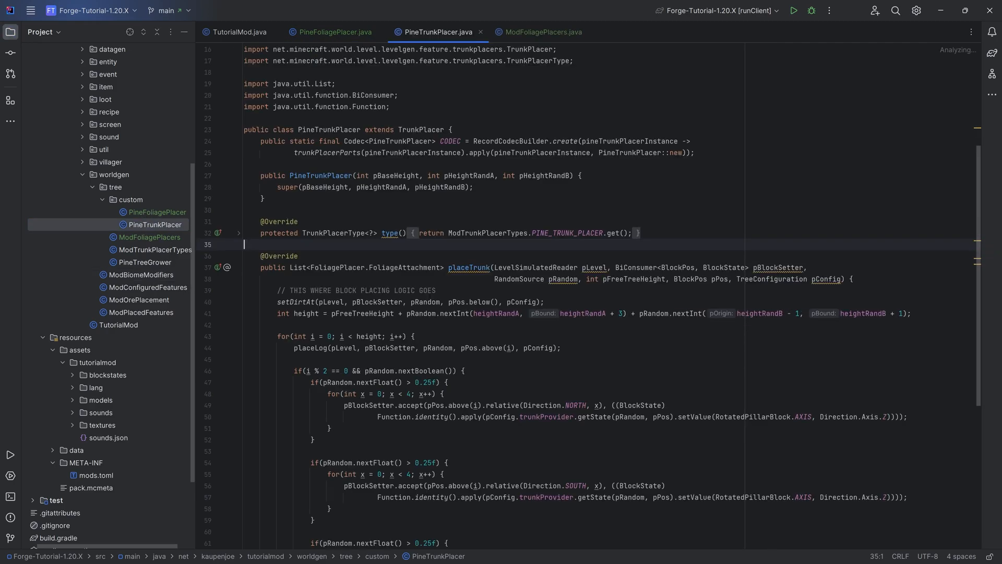
{"action": "left_click", "coordinate": [334, 32]}
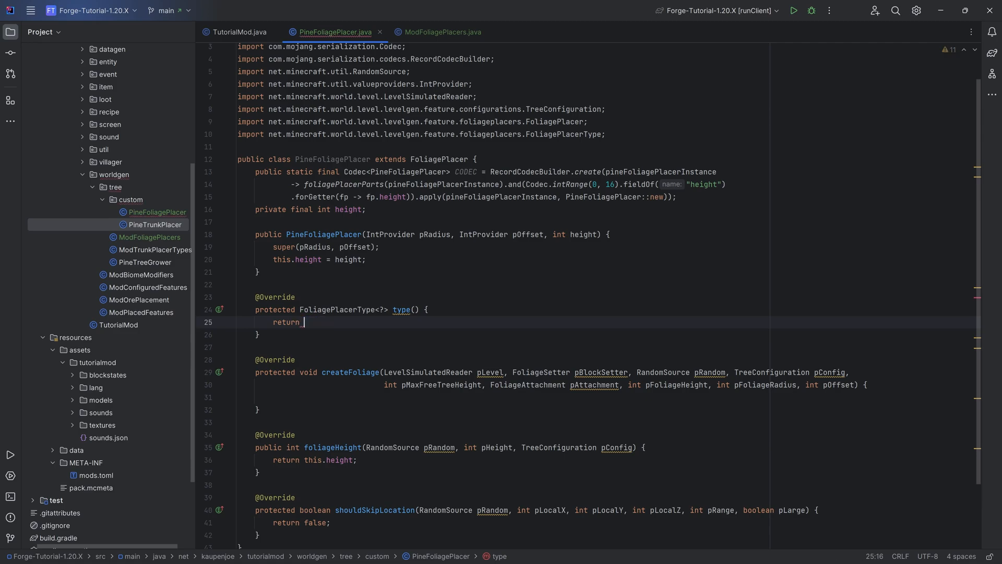
{"action": "left_click", "coordinate": [445, 32]}
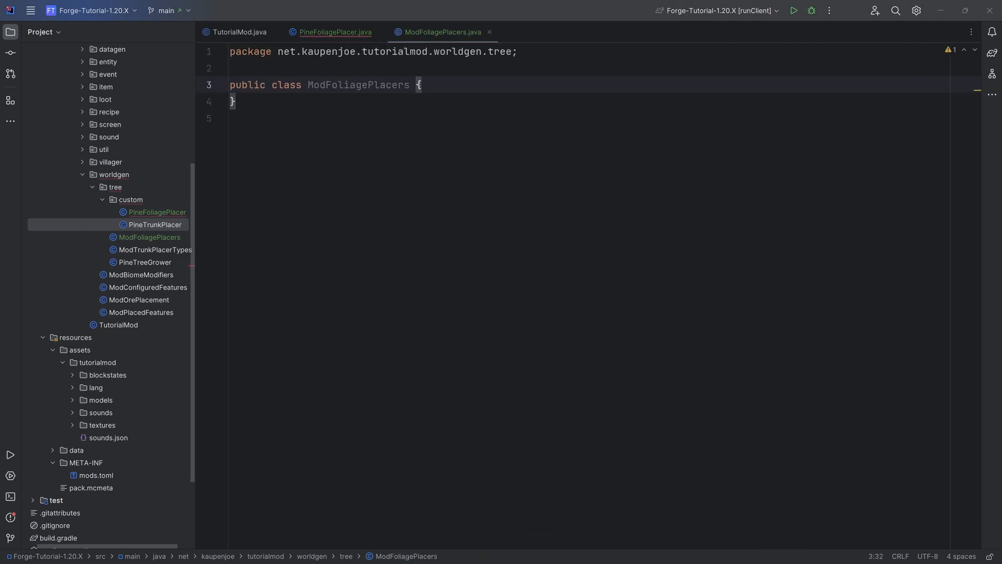
- Add the FOLIAGE_PLACERS DeferredRegister of FoliagePlacerType and a register(IEventBus) method
{"action": "key", "text": "Enter"}
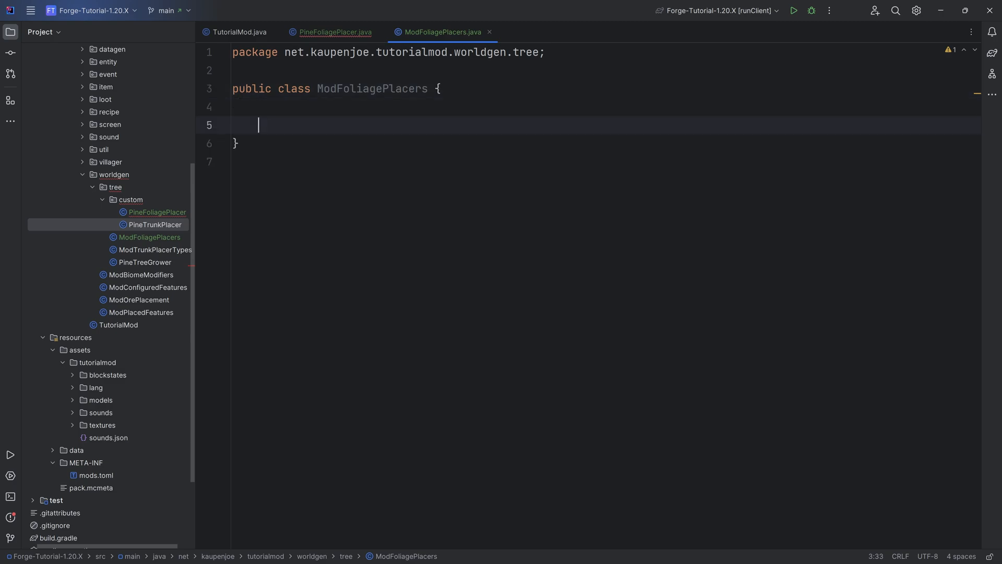
{"action": "type", "text": "public st"}
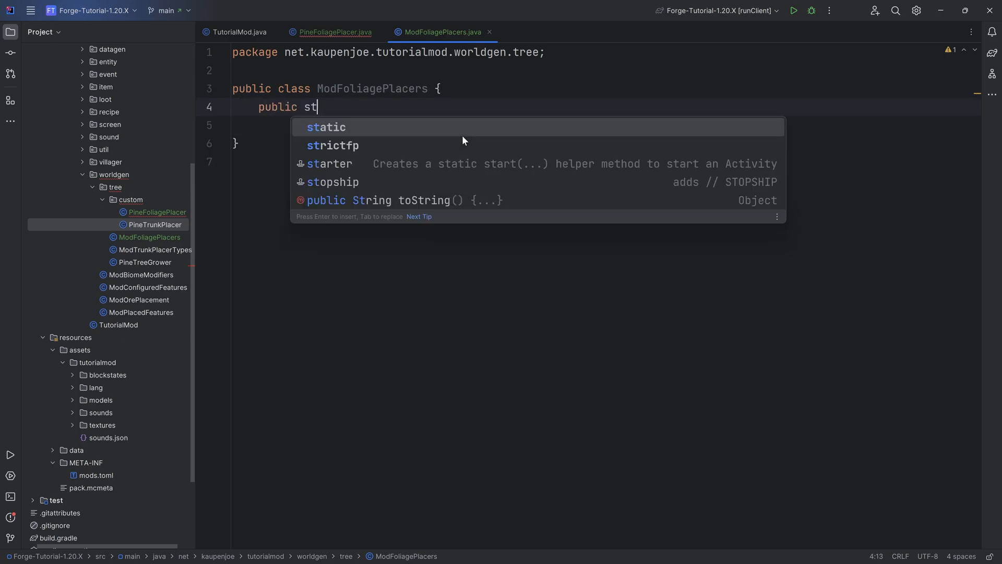
{"action": "type", "text": "atic final Defr"}
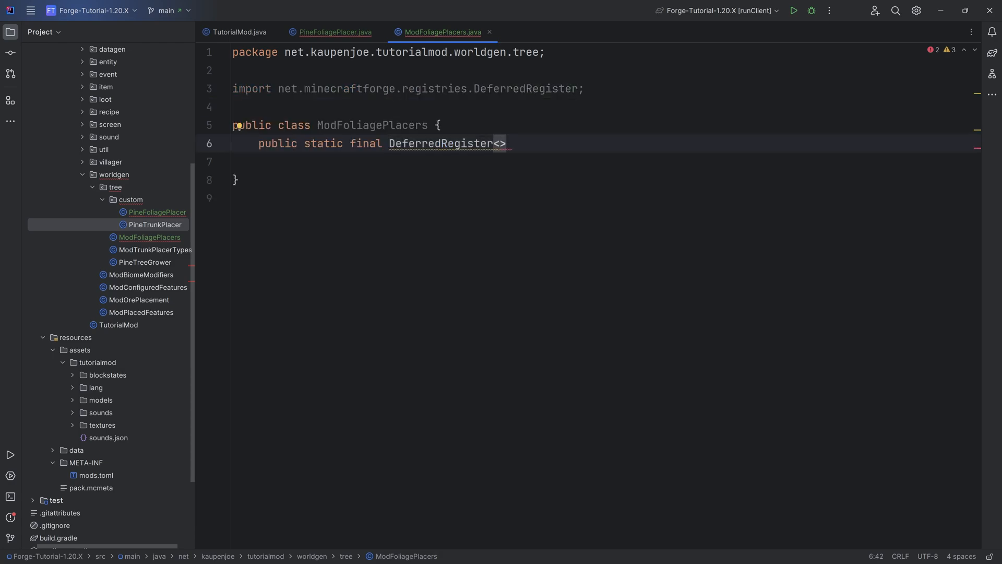
{"action": "type", "text": "FoliagePlacerType<?"}
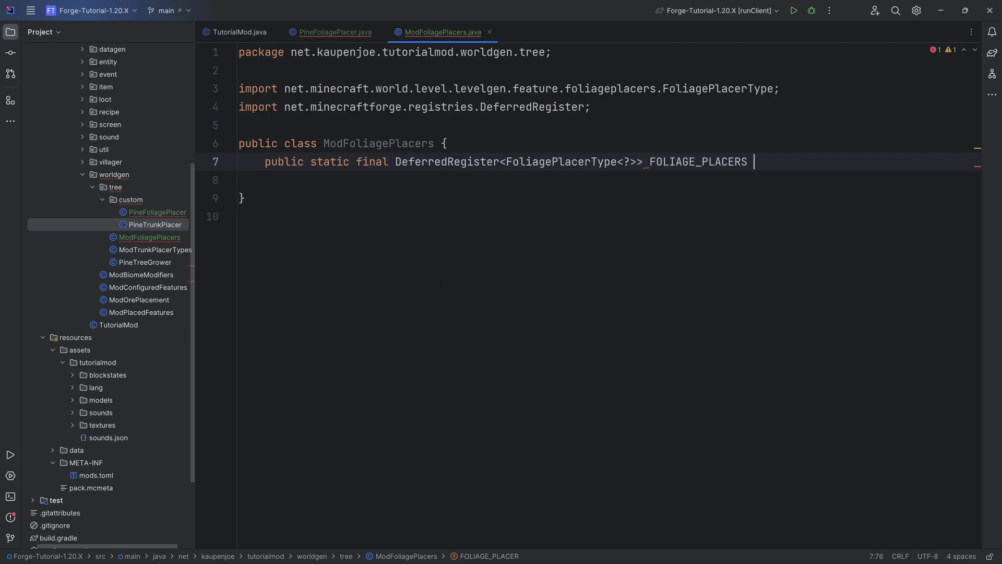
{"action": "type", "text": "= DeferredRegister.create("}
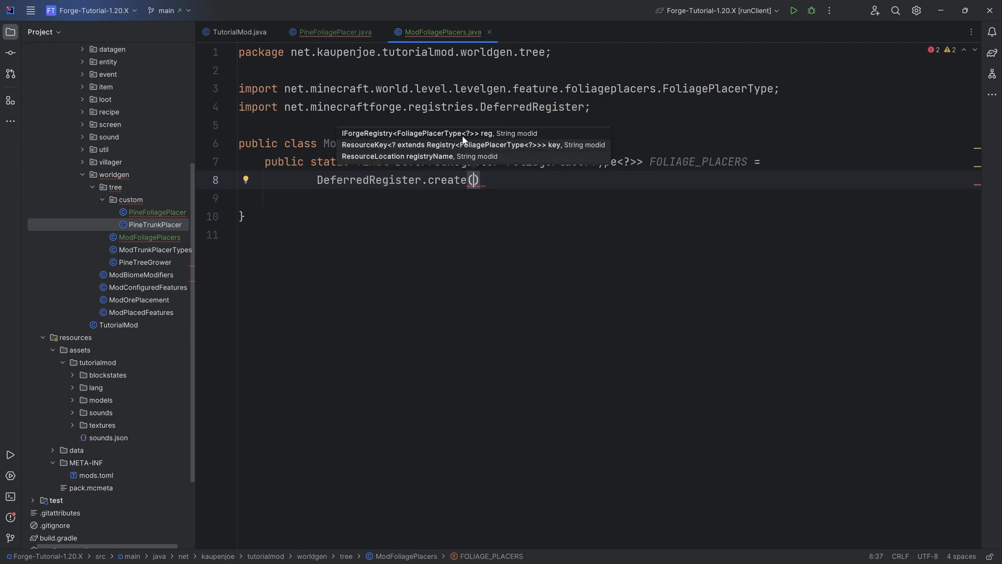
{"action": "type", "text": "Registries.FOLIAGE_PLACER_TYPE, TutorialMod.MOD_ID"}
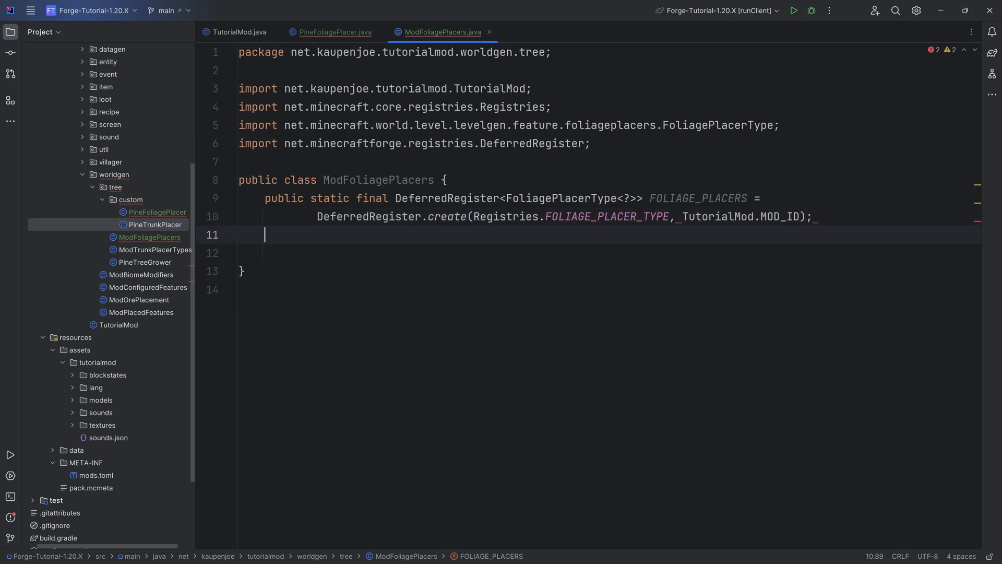
{"action": "type", "text": "public static"}
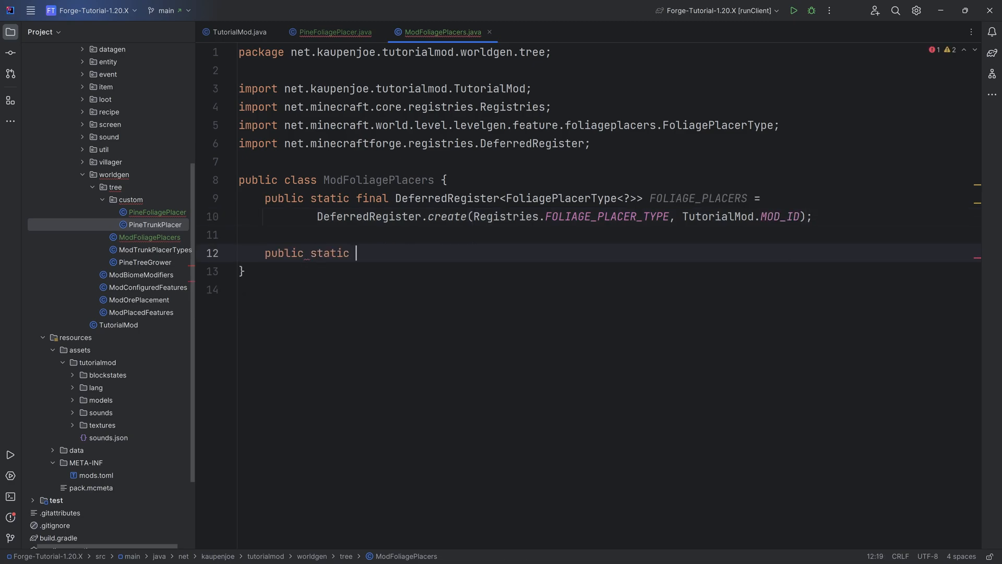
{"action": "type", "text": "void register(IEventBus eventBus) {"}
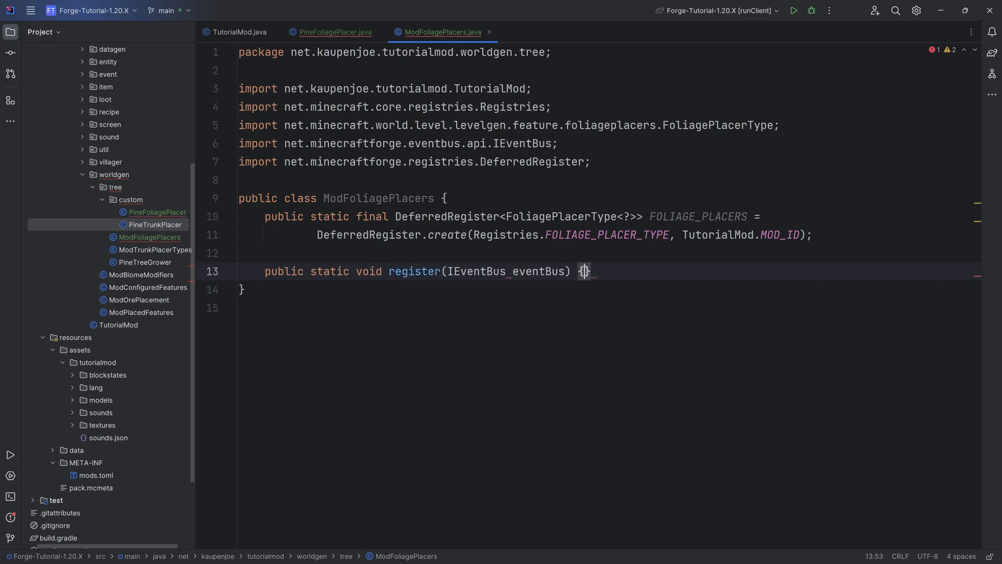
{"action": "type", "text": "FOLIAGE_PLACERS.register(eventBus);"}
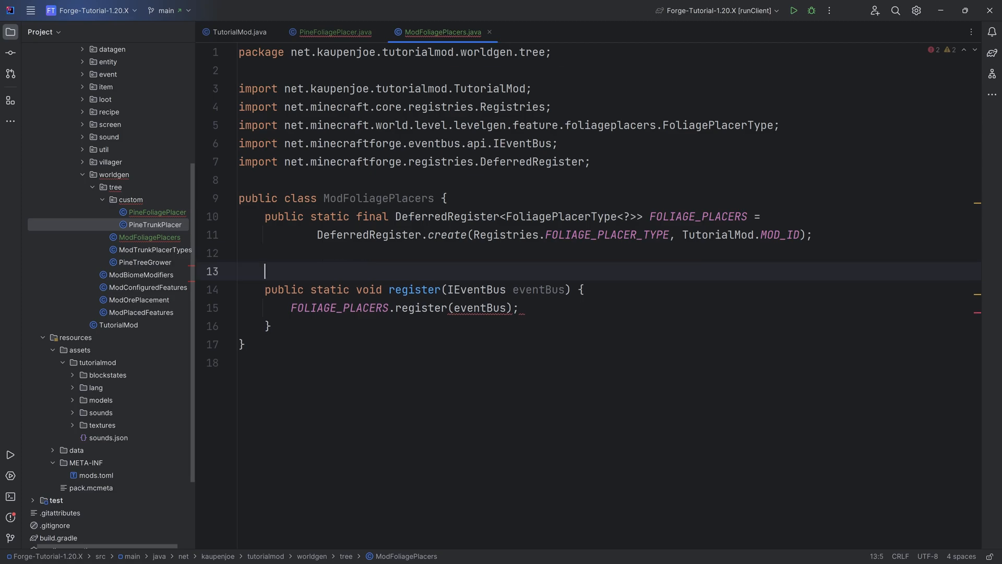
{"action": "key", "text": "Enter"}
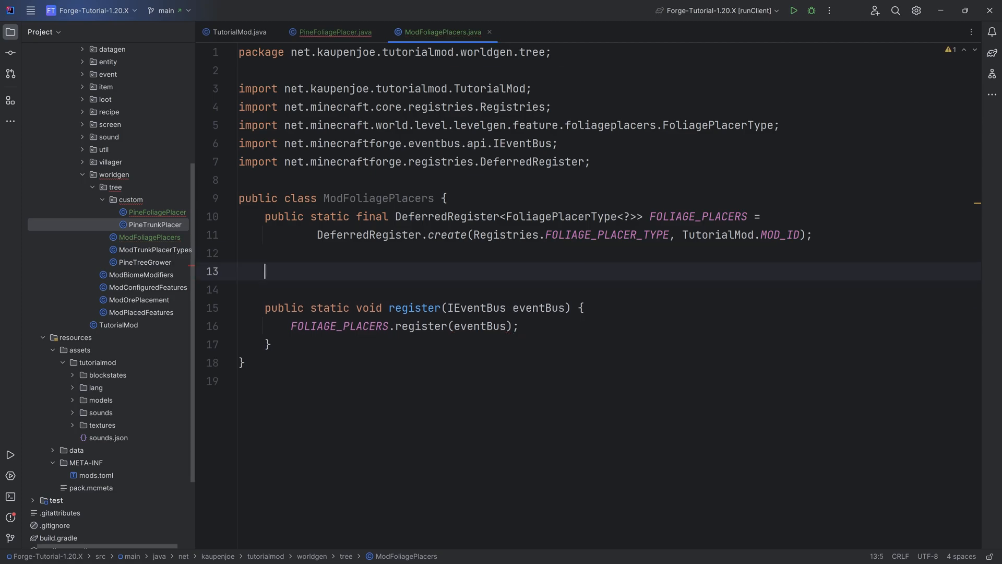
- Register PINE_FOLIAGE_PLACER as "pine_foliage_placer" using a FoliagePlacerType of PineFoliagePlacer.CODEC
{"action": "type", "text": "public static f"}
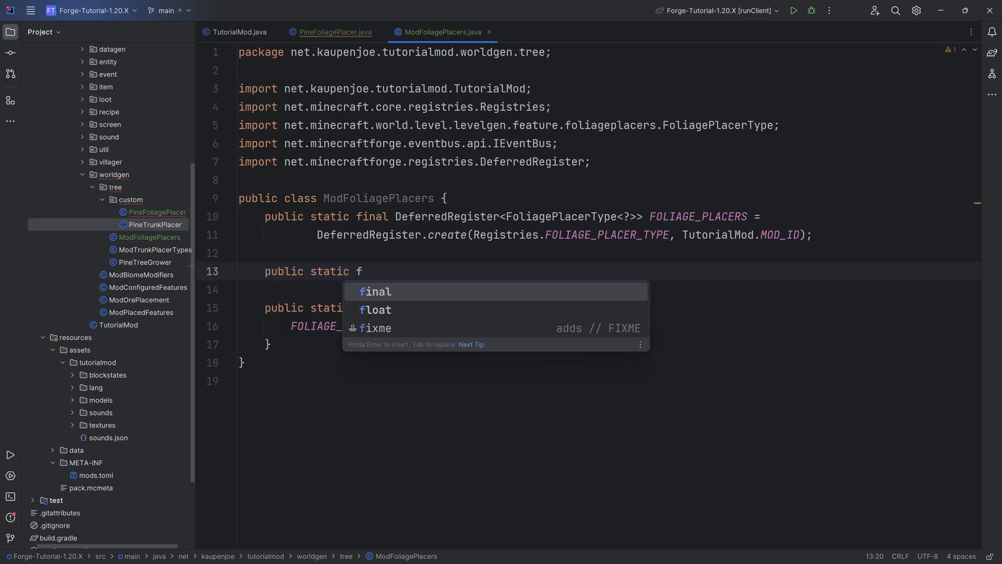
{"action": "type", "text": "inal RegistryObject<FoliagePlacerType<>>"}
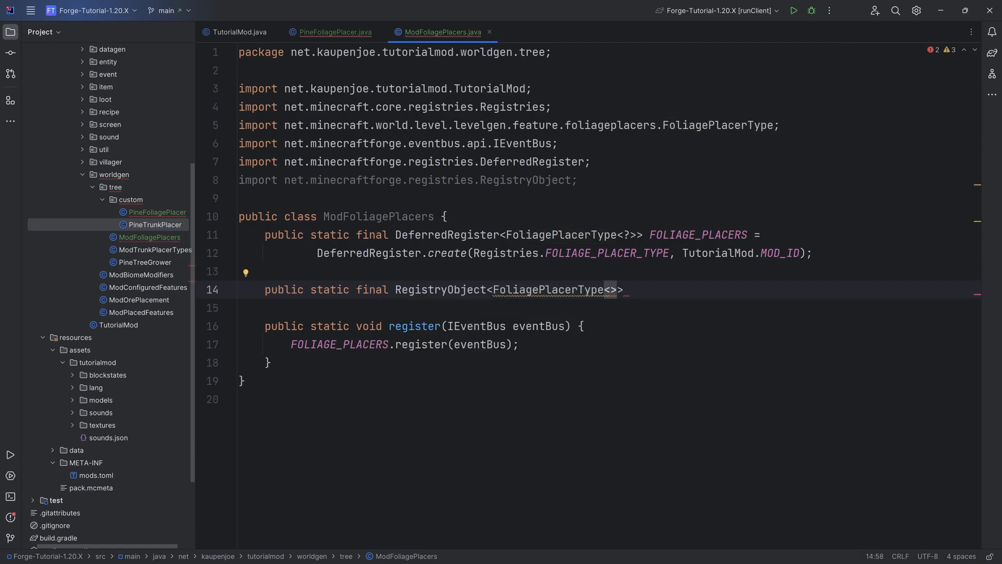
{"action": "type", "text": "PineFoliagePlacer"}
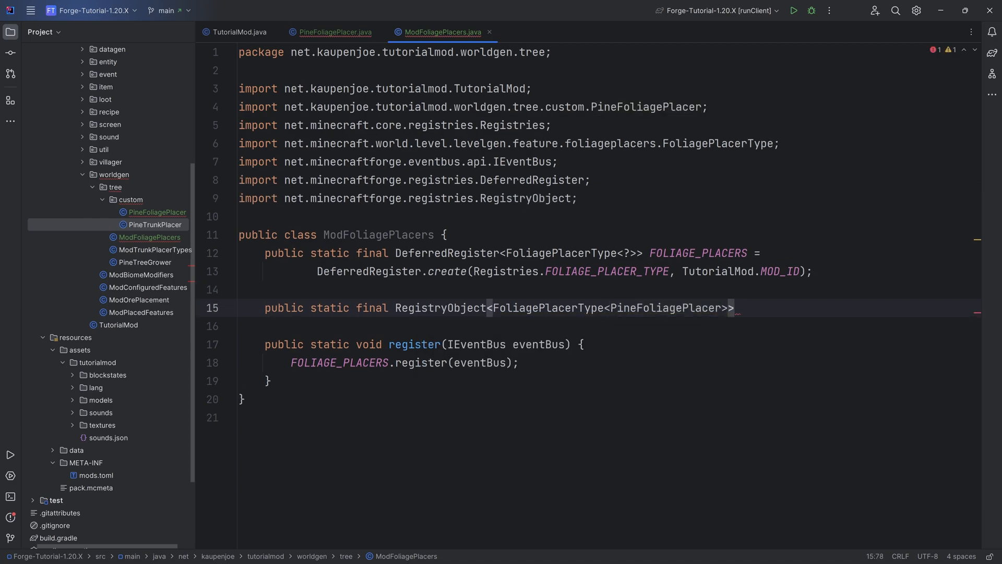
{"action": "type", "text": "PINE_FOLI"}
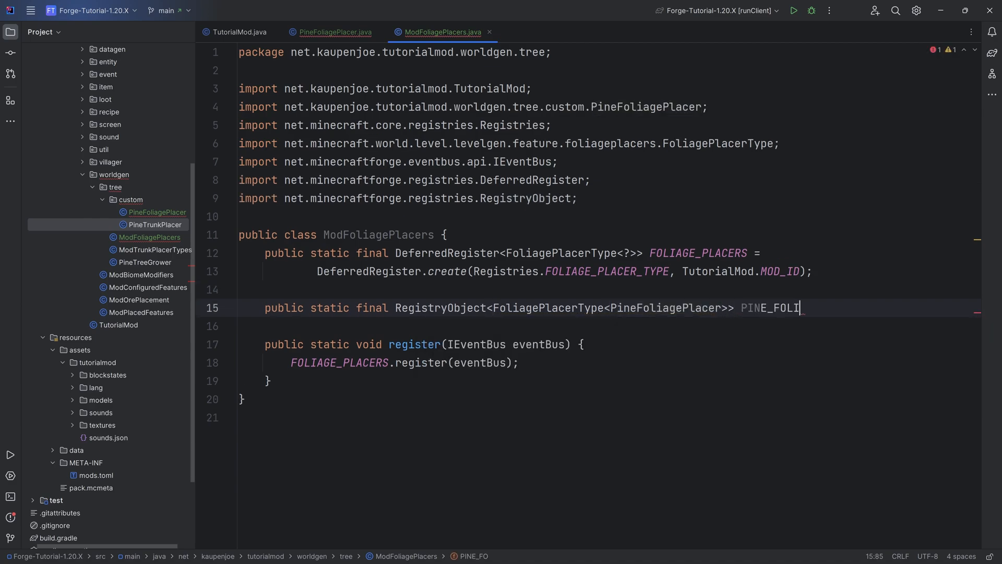
{"action": "type", "text": "AGE_PLACER ="}
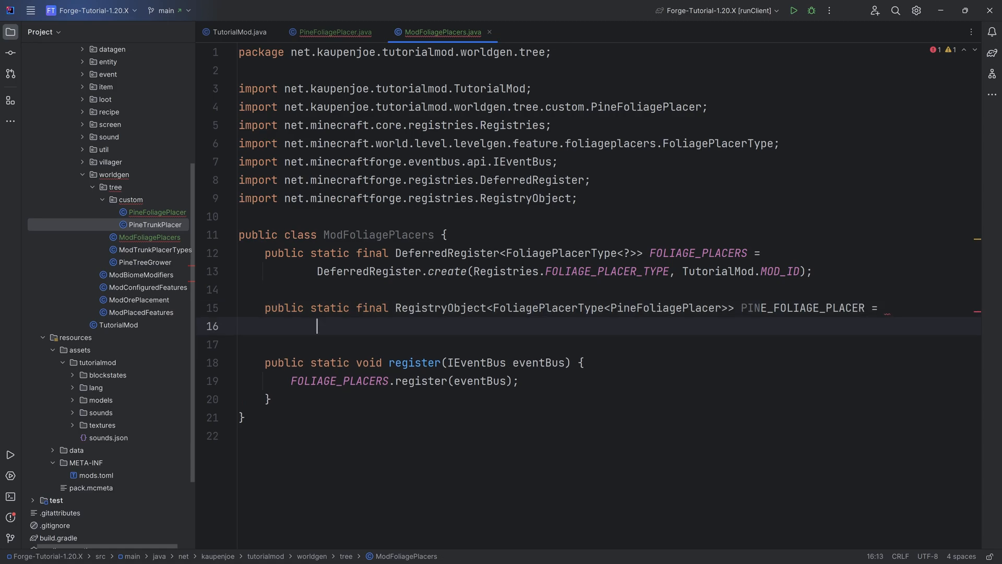
{"action": "type", "text": "FOLIAGE_PLACERS.register("}
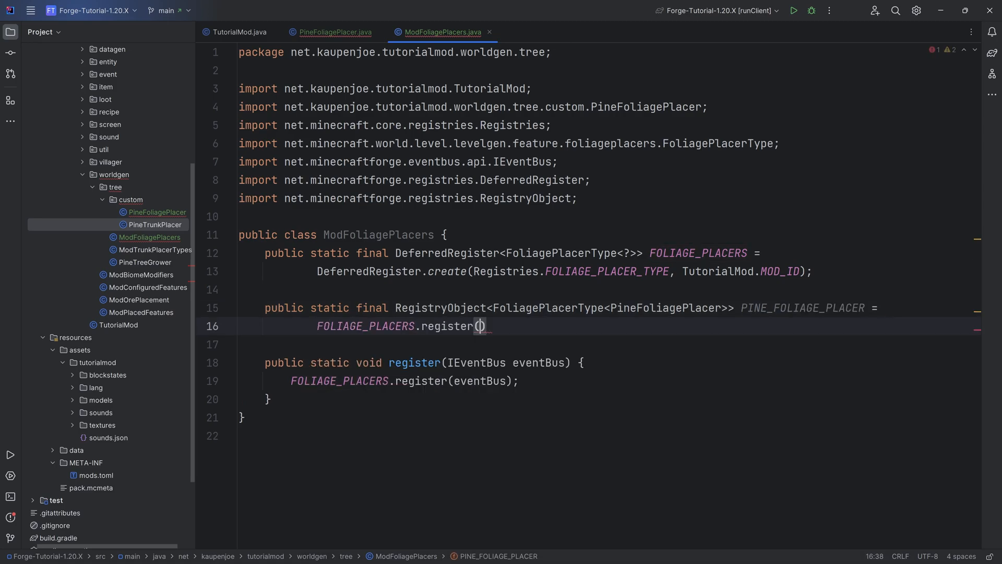
{"action": "type", "text": "\"pine_fo\""}
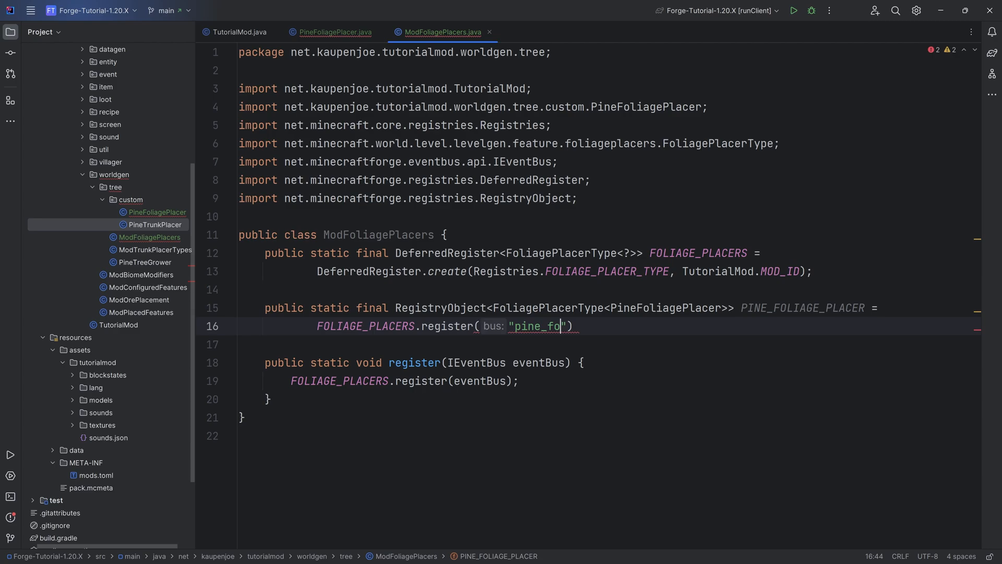
{"action": "type", "text": "liage_placer\","}
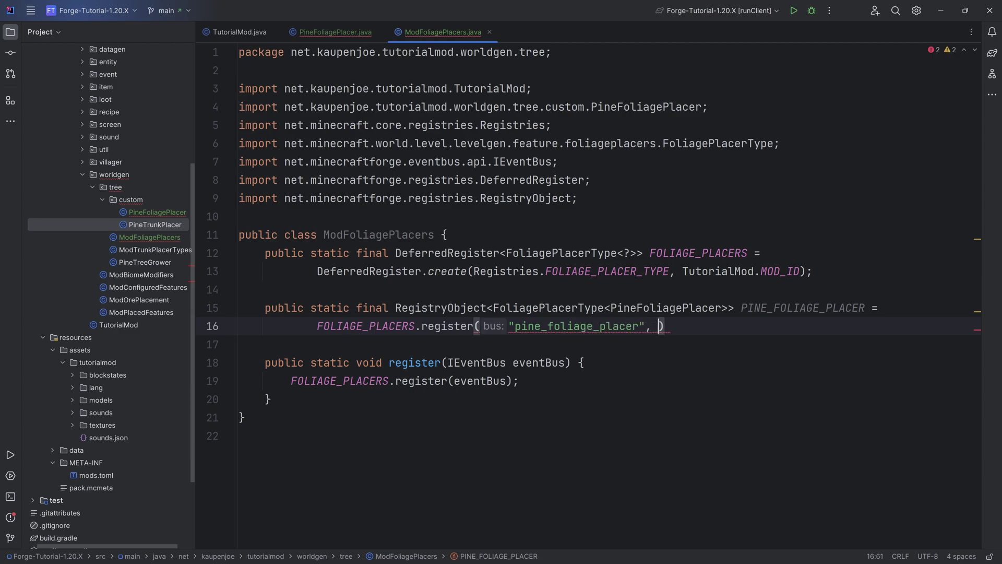
{"action": "type", "text": "() ->"}
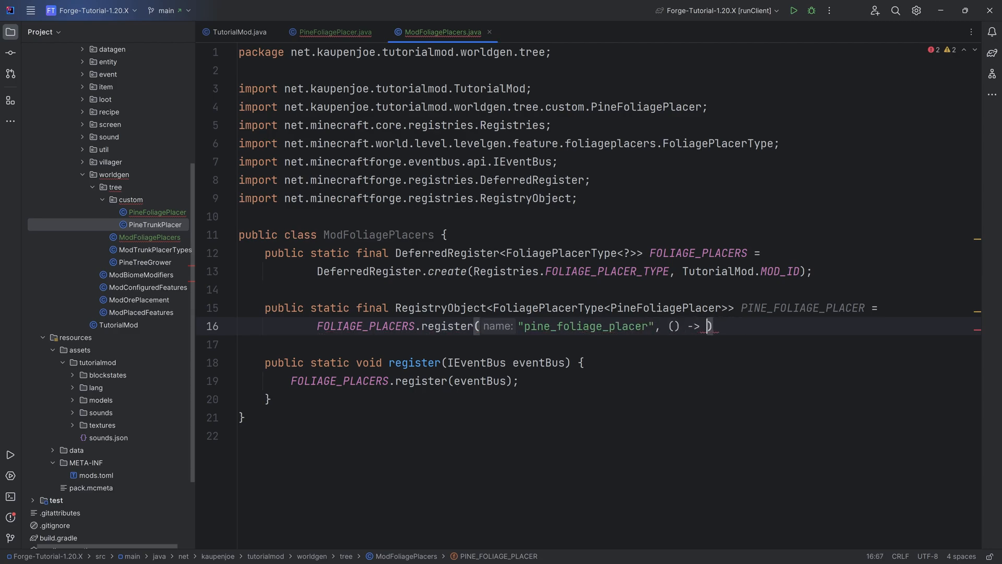
{"action": "type", "text": "new FoliagePlacerType<>()"}
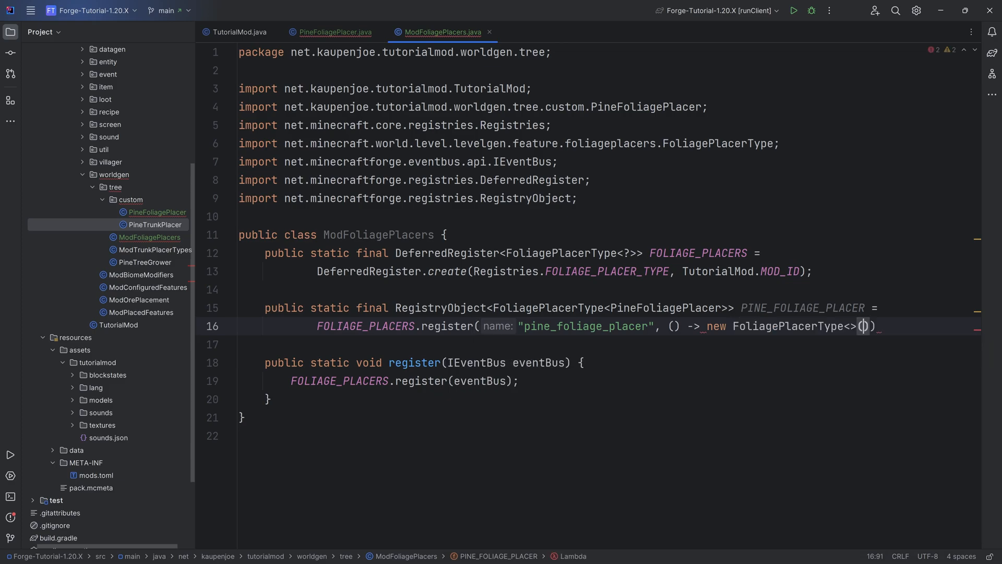
{"action": "type", "text": "PineFoliagePlacer.CODEC"}
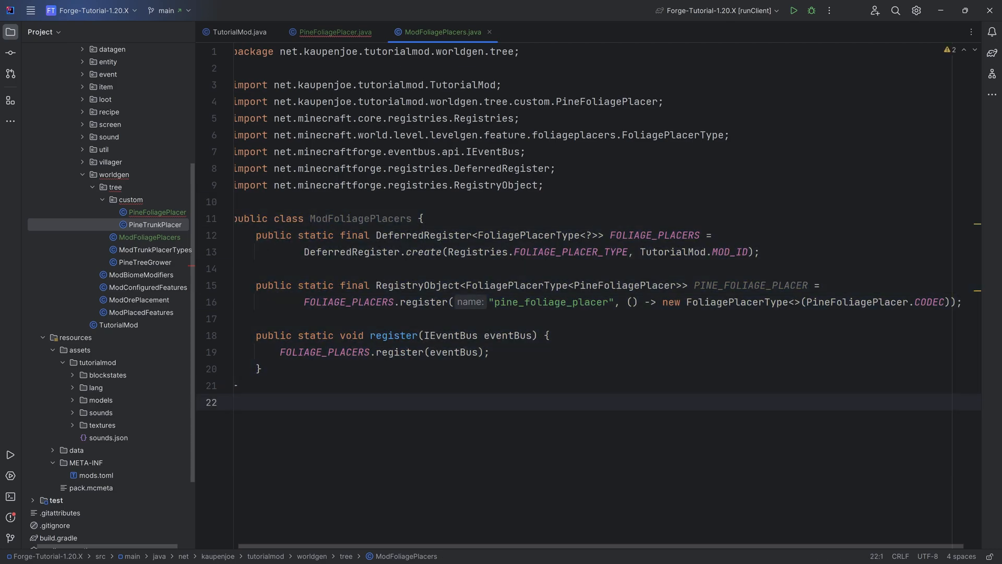
- Return ModFoliagePlacers.PINE_FOLIAGE_PLACER.get() from type() and call ModFoliagePlacers.register(modEventBus) in TutorialMod
{"action": "left_click", "coordinate": [336, 33]}
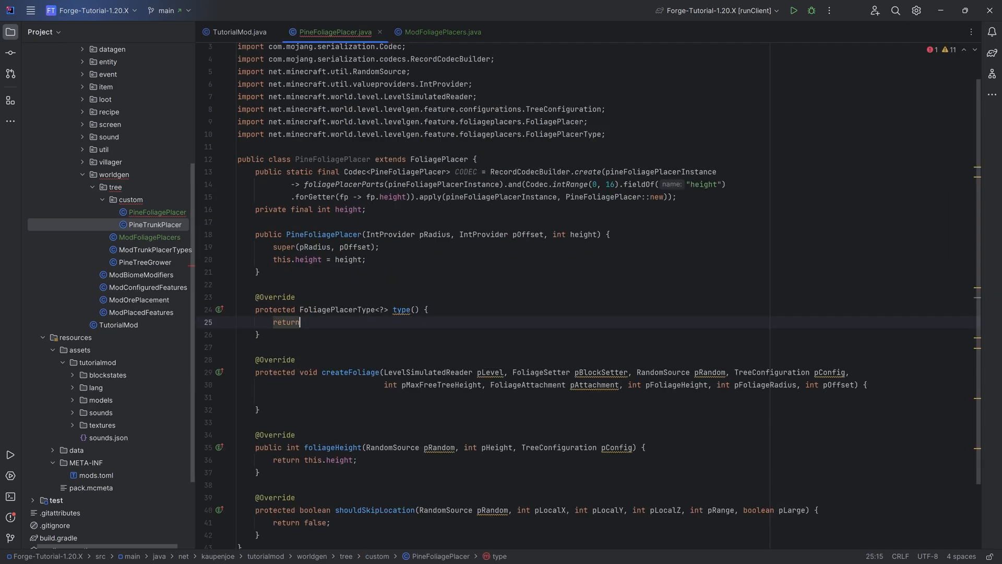
{"action": "type", "text": "ModFoliagePlacers."}
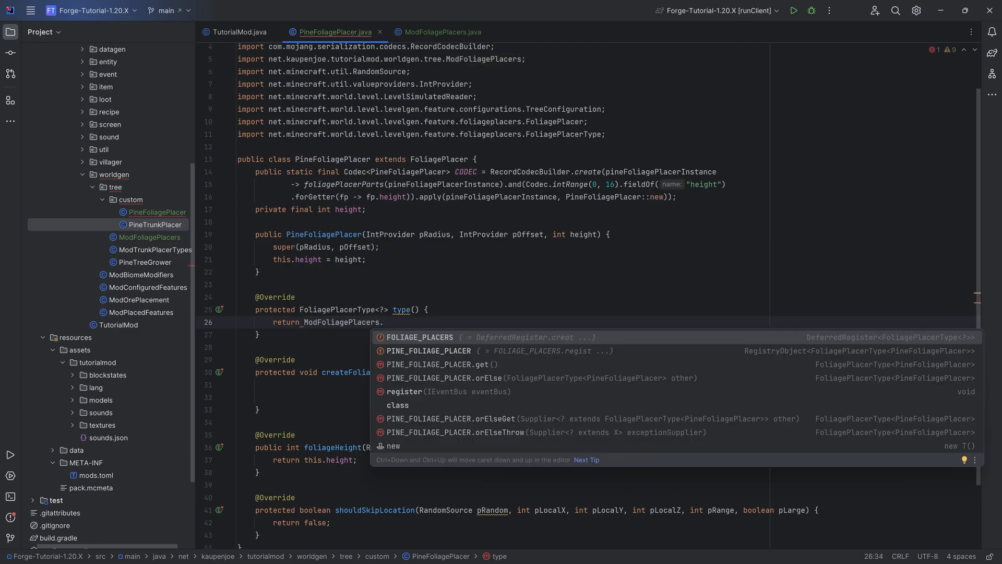
{"action": "left_click", "coordinate": [444, 364]}
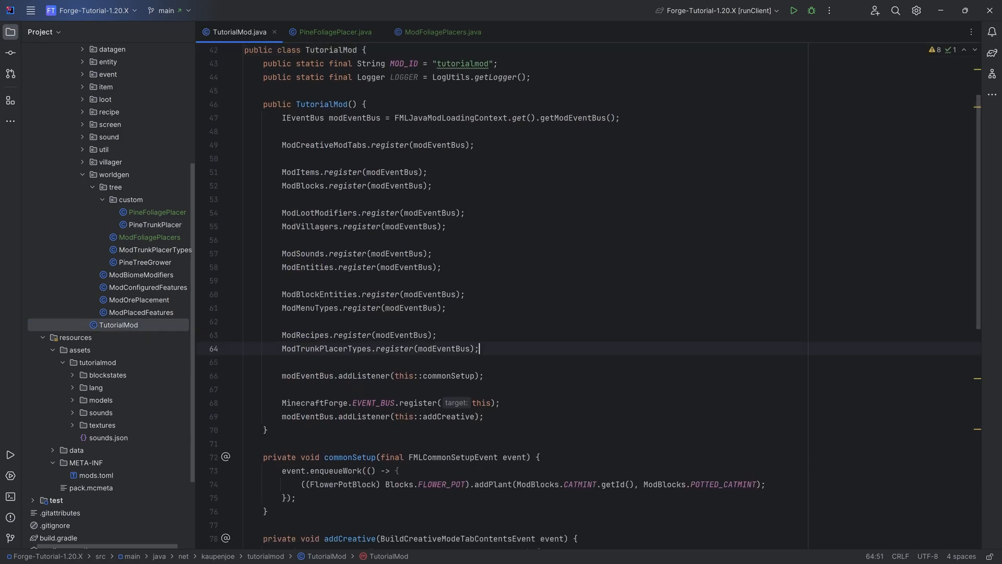
{"action": "type", "text": "ModFoliagePlacers.register(modEventBus);"}
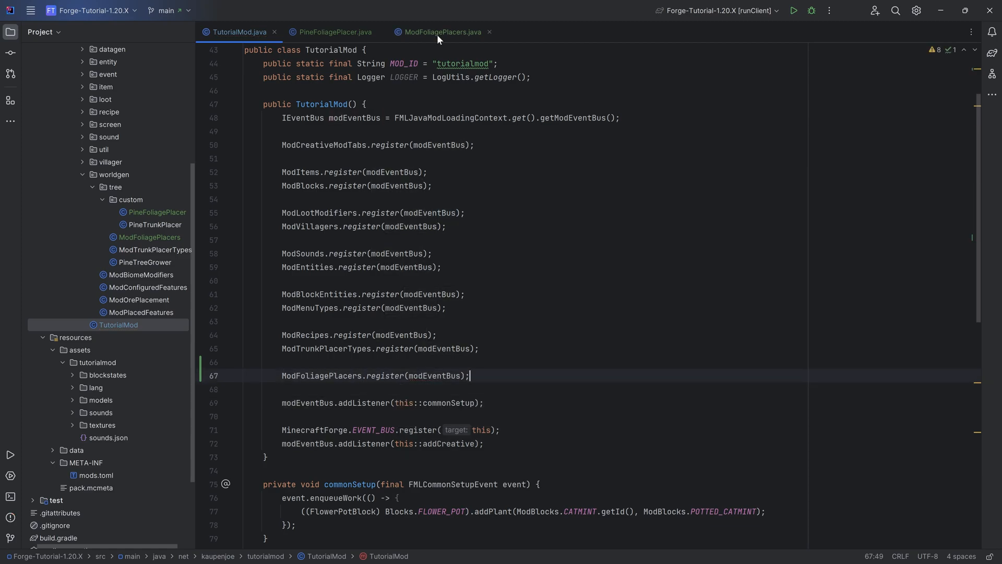
{"action": "left_click", "coordinate": [334, 32]}
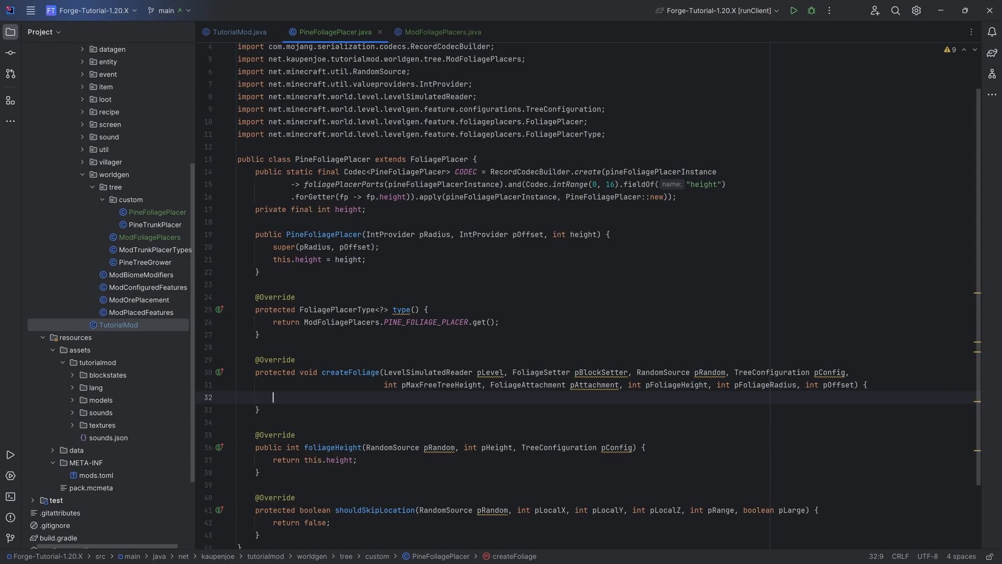
- Start a placeLeavesRow call in createFoliage using pAttachment's position, checking PineTrunkPlacer for reference
{"action": "type", "text": "place"}
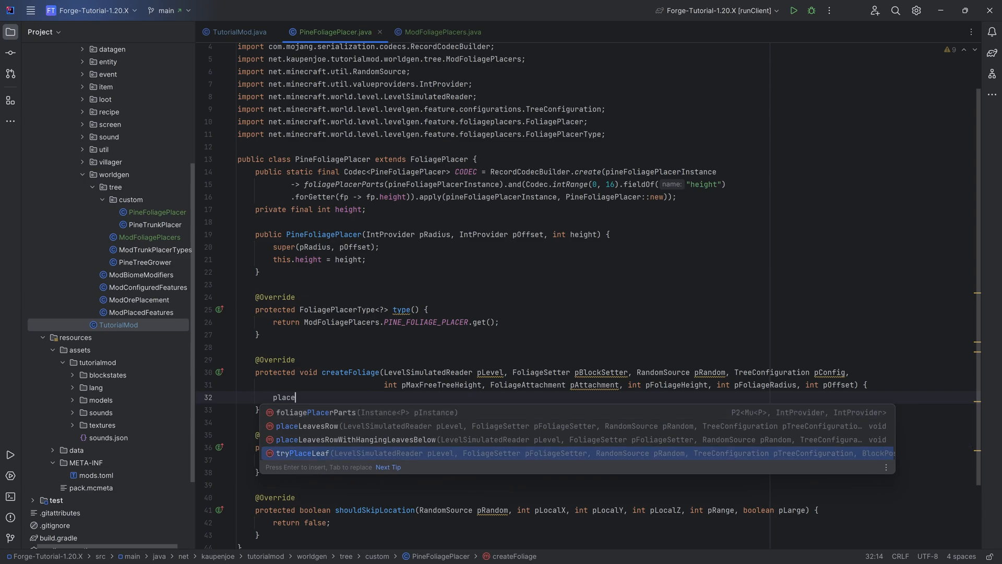
{"action": "mouse_move", "coordinate": [797, 451]}
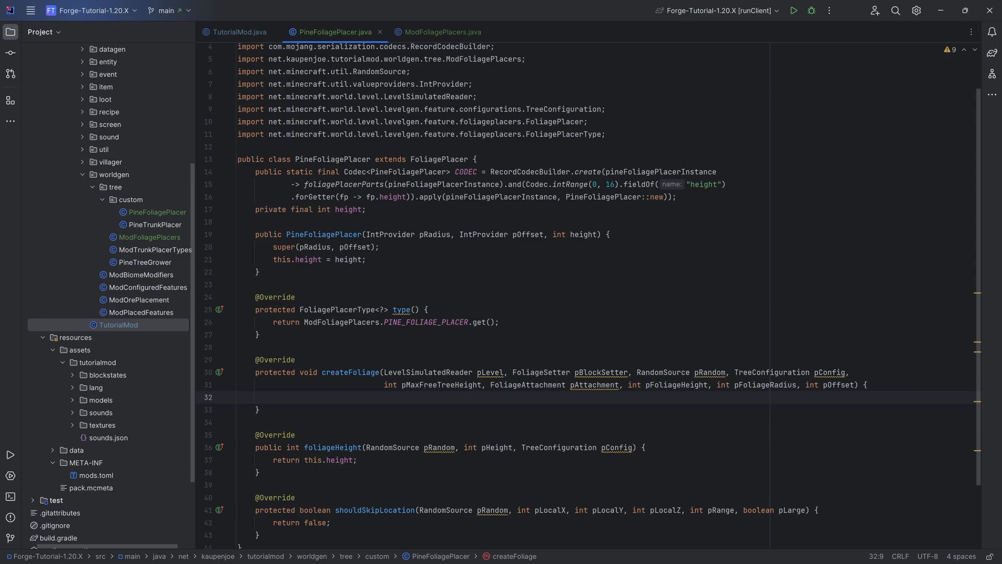
{"action": "type", "text": "pAttachment."}
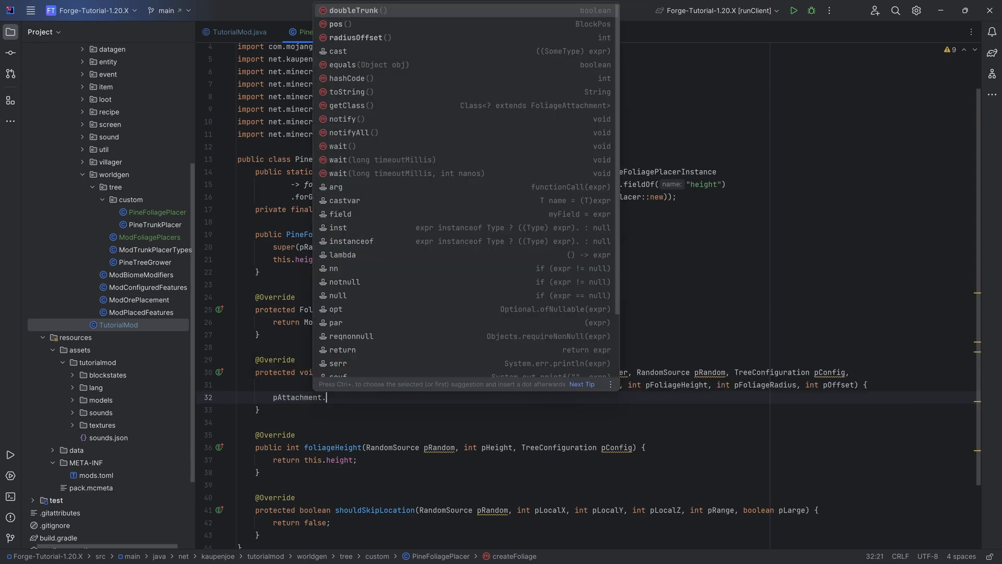
{"action": "left_click", "coordinate": [336, 24]}
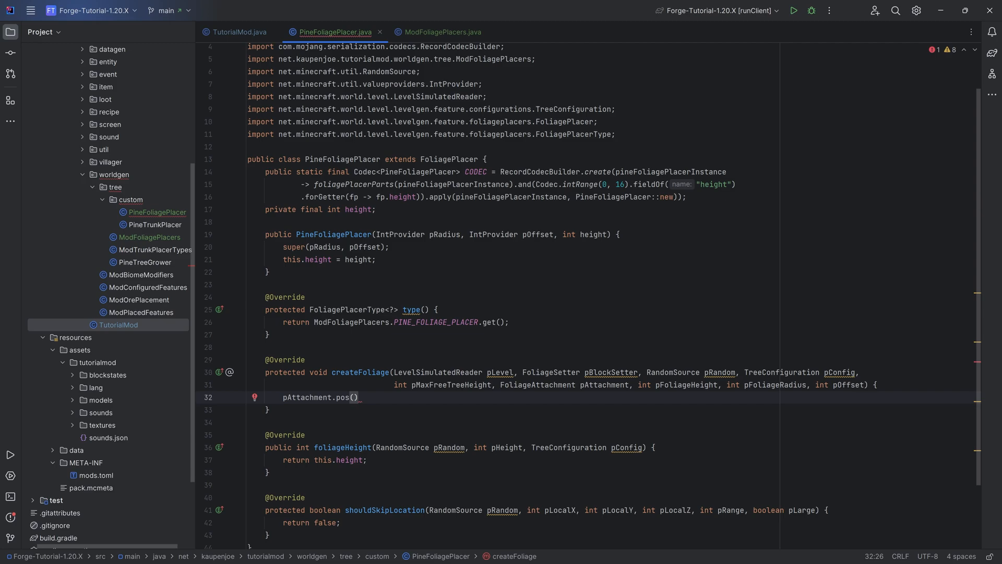
{"action": "left_click", "coordinate": [155, 224]}
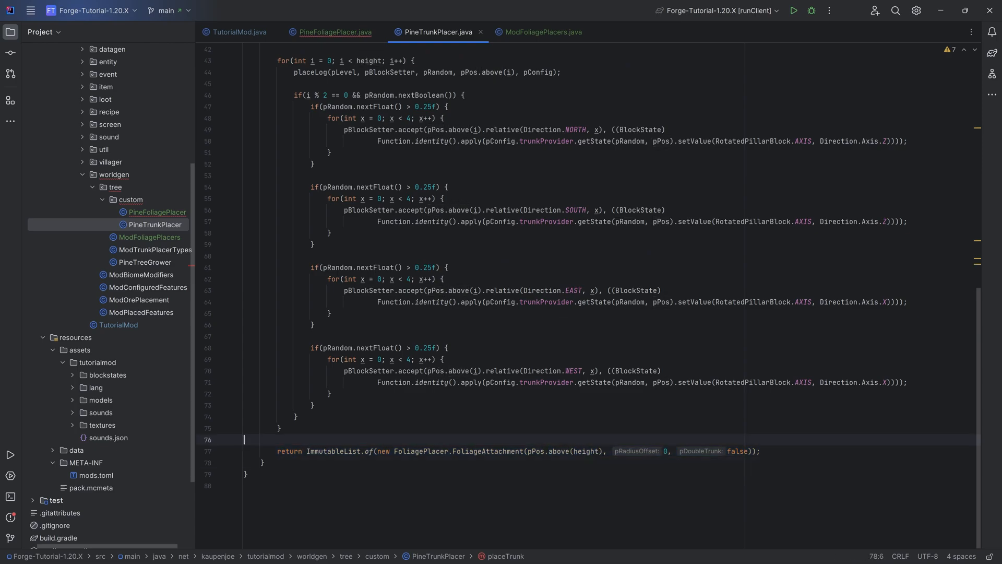
{"action": "left_click", "coordinate": [333, 31]}
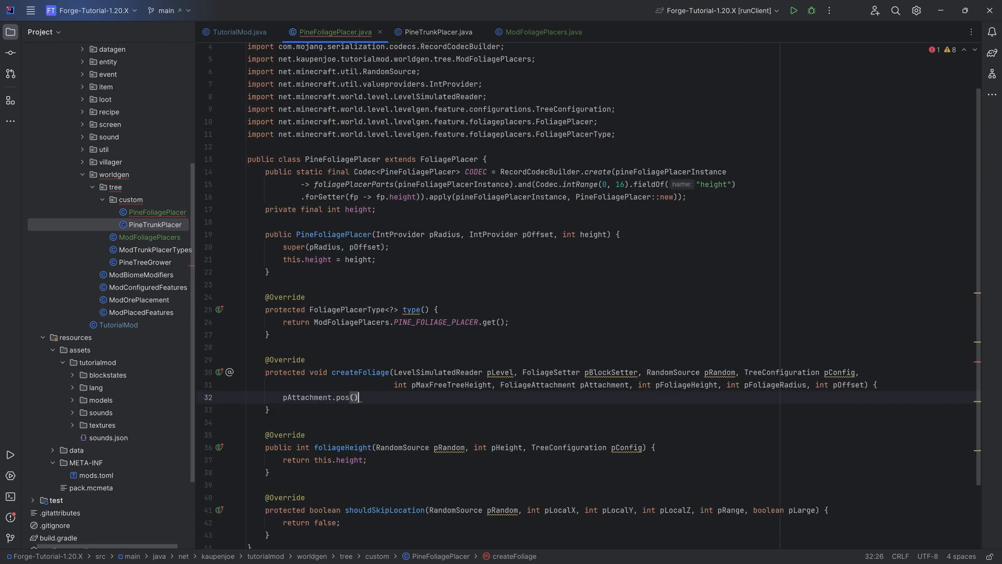
- Place three leaf rows at pAttachment.pos().above(0/1/2), range 2, with doubleTrunk, then view vanilla PineFoliagePlacer
{"action": "type", "text": "this.placeLeavesRow(pLevel, pBlockSetter, pRandom, pConfig,);"}
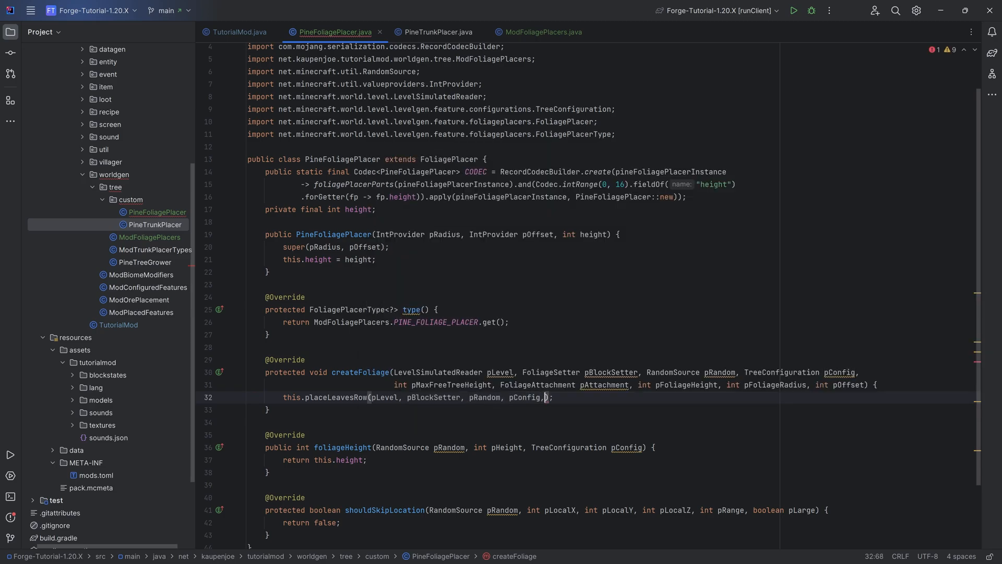
{"action": "type", "text": "pAttachment.pos()"}
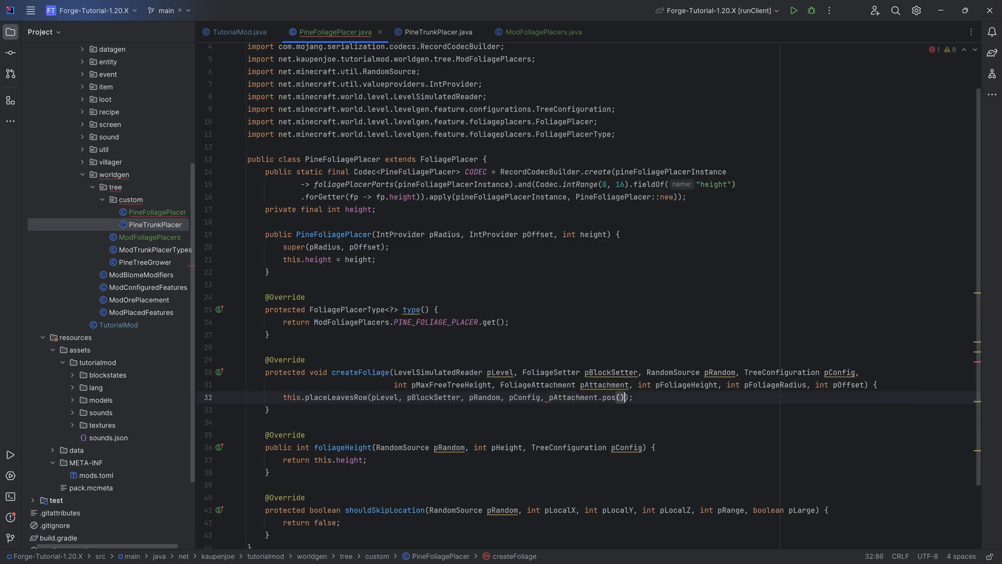
{"action": "type", "text": ".above()"}
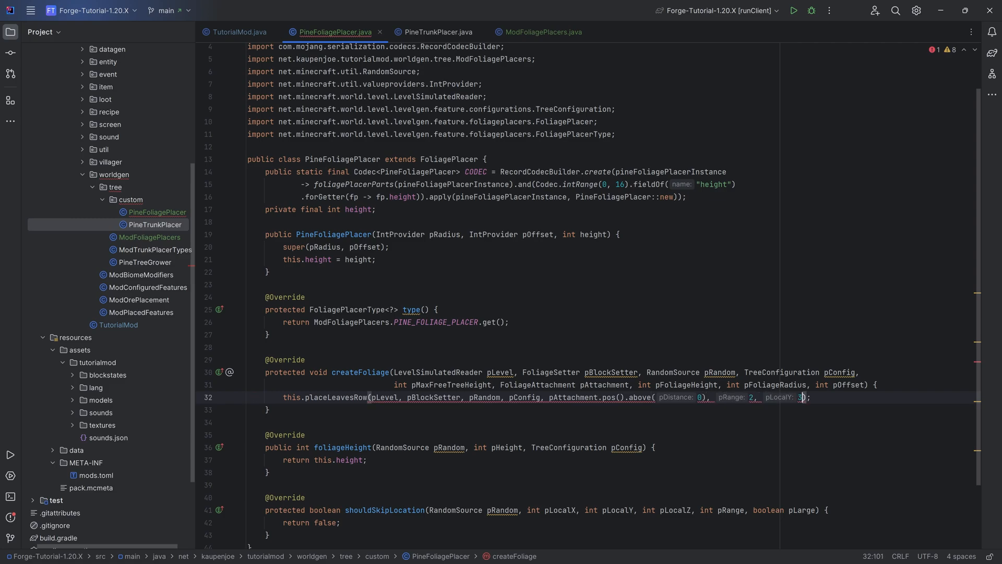
{"action": "type", "text": ", pAttachment.doubleTrunk("}
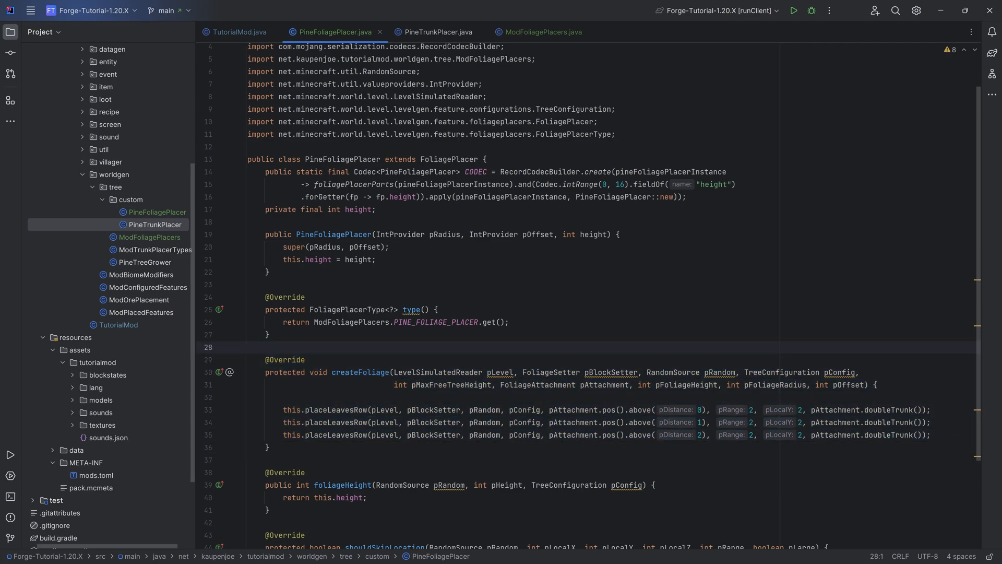
{"action": "left_click", "coordinate": [455, 159]}
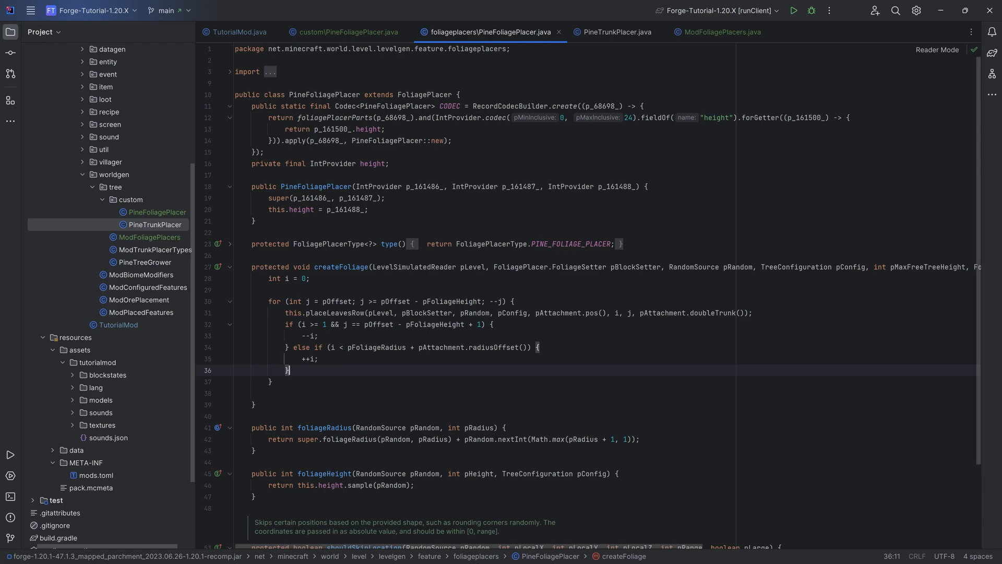
- Open ModConfiguredFeatures showing the pine tree configuration
{"action": "left_click", "coordinate": [339, 313]}
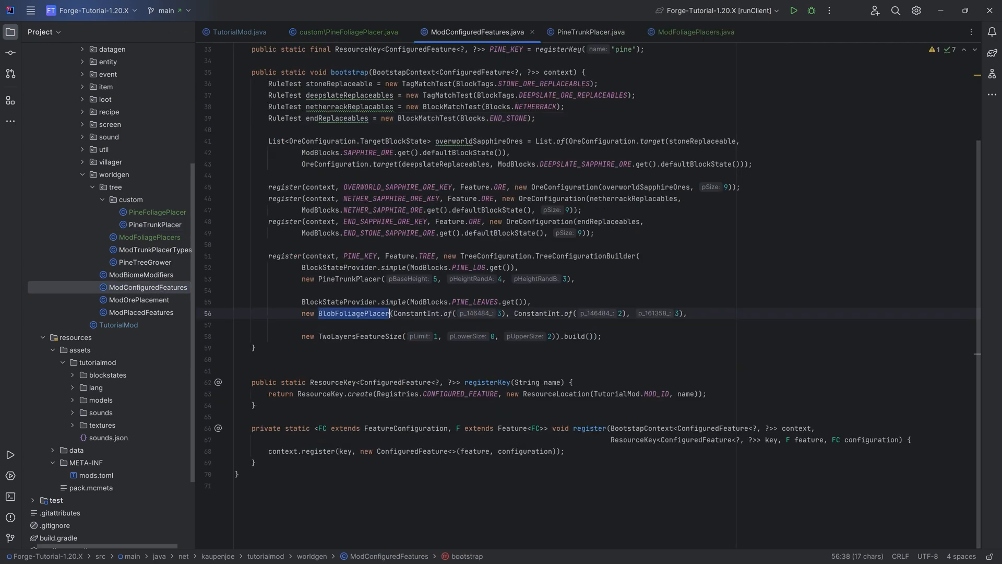
- Swap BlobFoliagePlacer for PineFoliagePlacer with height 3 and launch runClient to test
{"action": "type", "text": "Pine"}
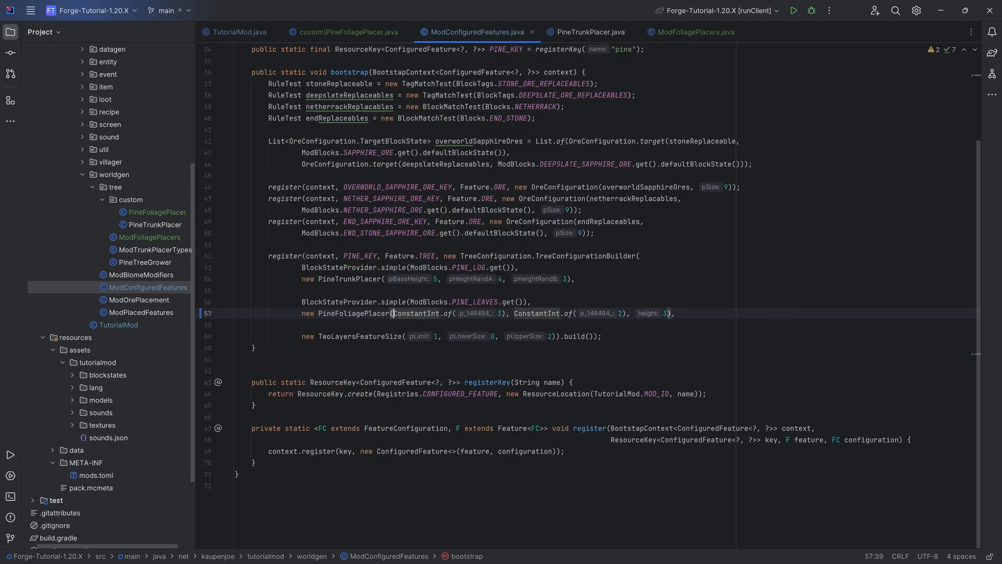
{"action": "left_click", "coordinate": [715, 10]}
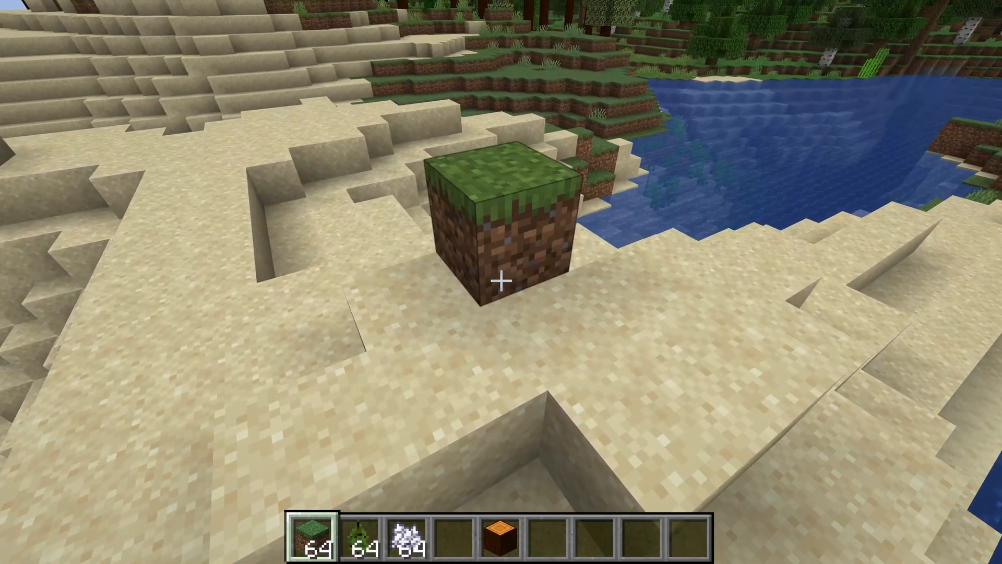
- Grow the pine sapling with bone meal, pausing and resuming to inspect trunk branches and leaves
{"action": "key", "text": "3"}
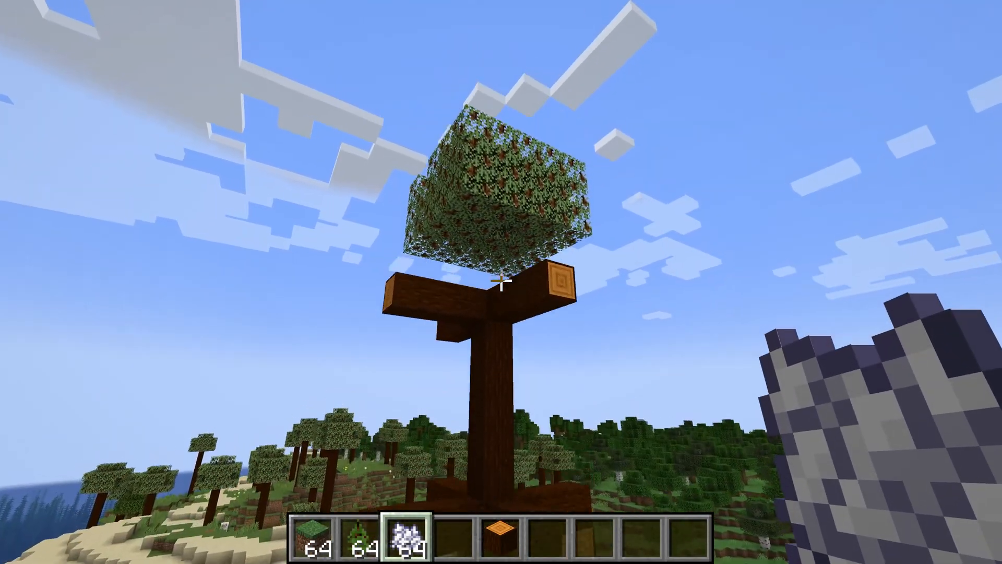
{"action": "mouse_move", "coordinate": [501, 285]}
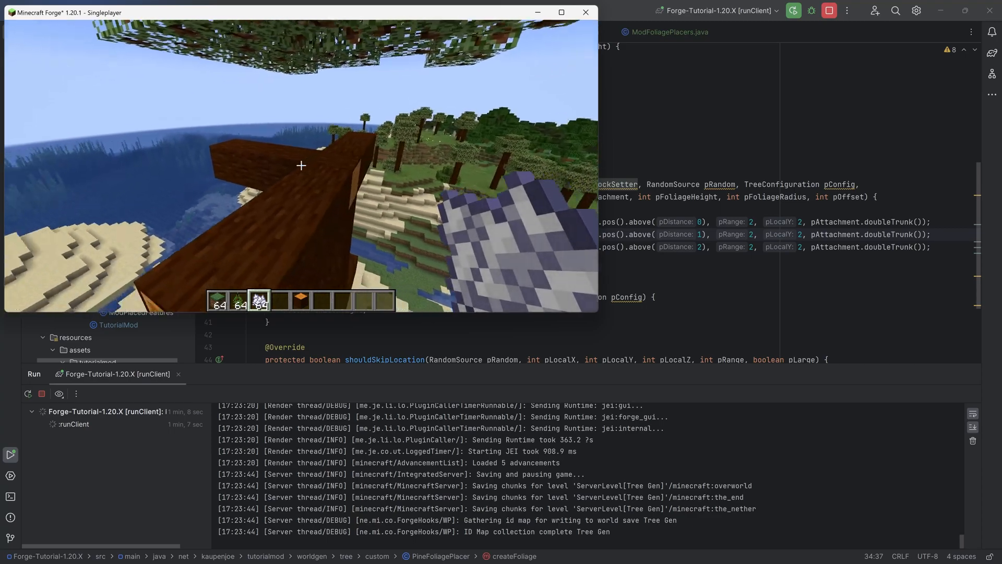
{"action": "key", "text": "Escape"}
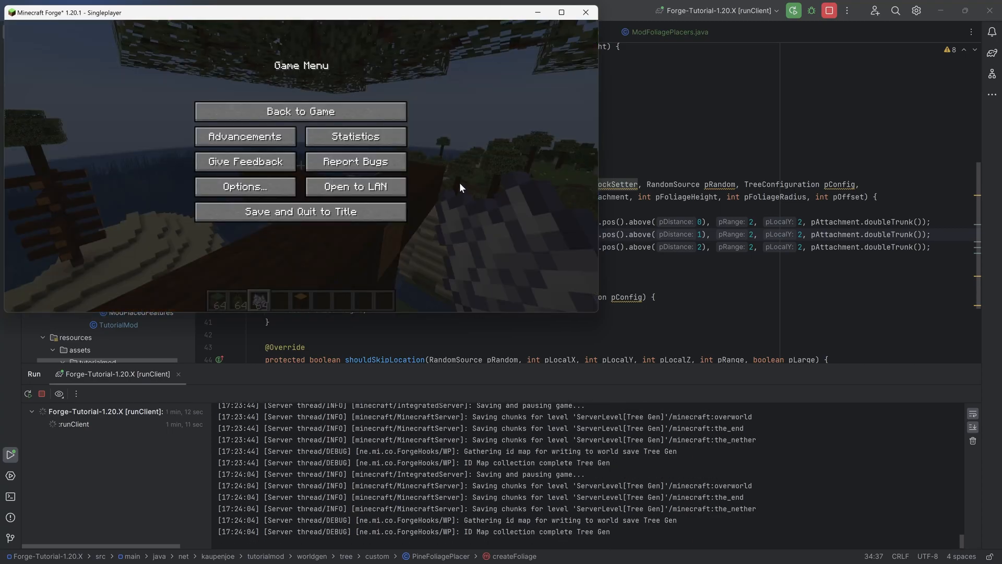
{"action": "left_click", "coordinate": [299, 111]}
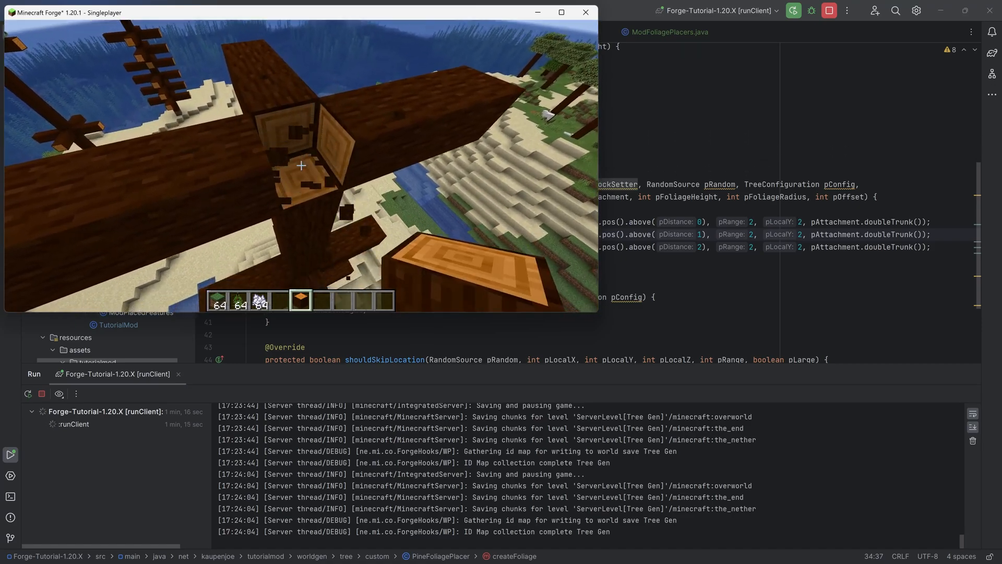
{"action": "key", "text": "Escape"}
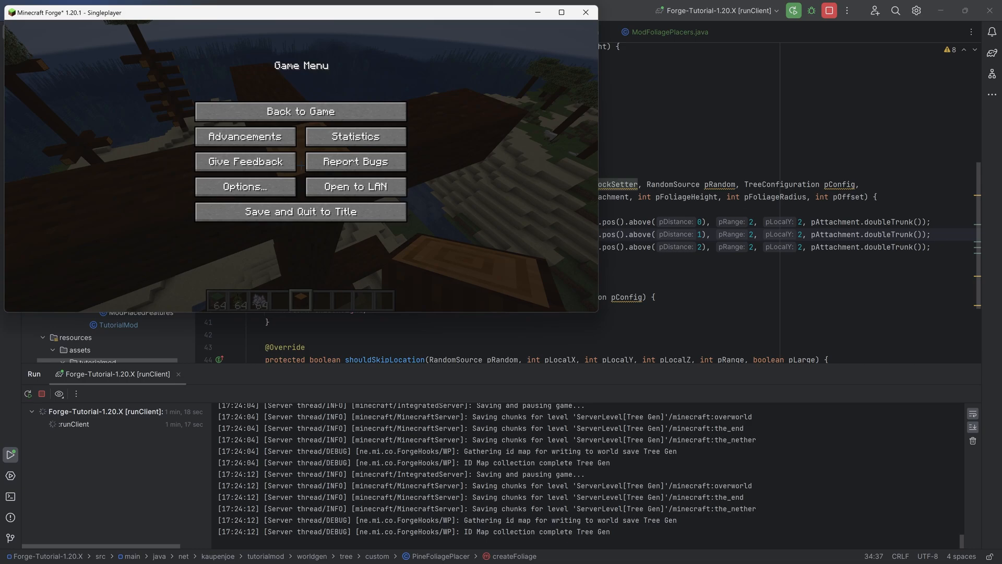
{"action": "mouse_move", "coordinate": [518, 145]}
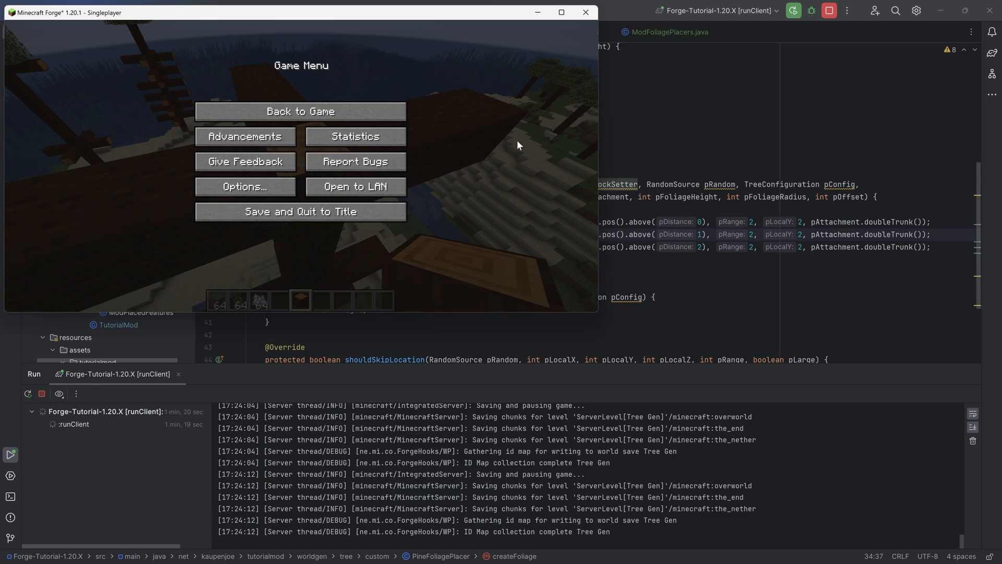
{"action": "left_click", "coordinate": [301, 111]}
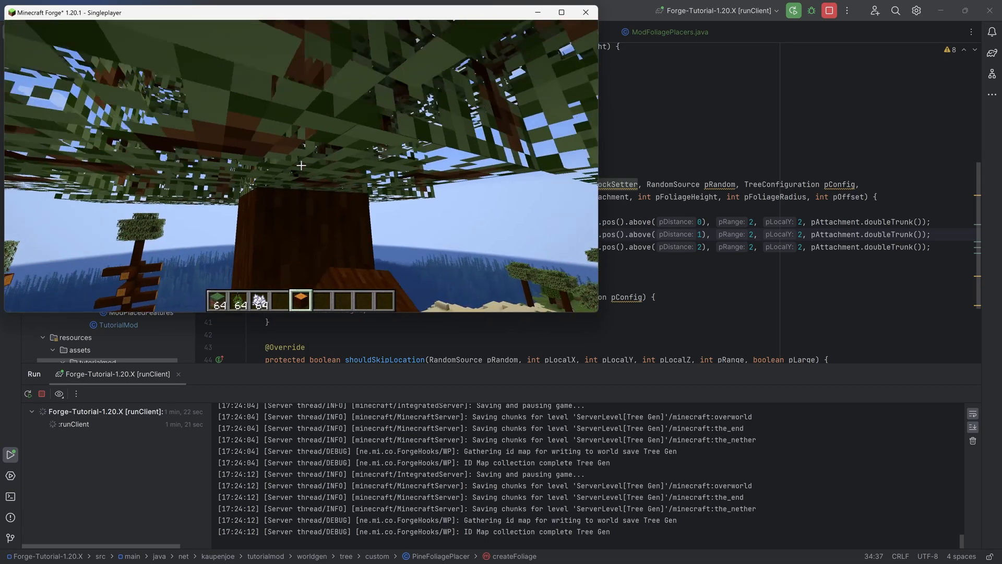